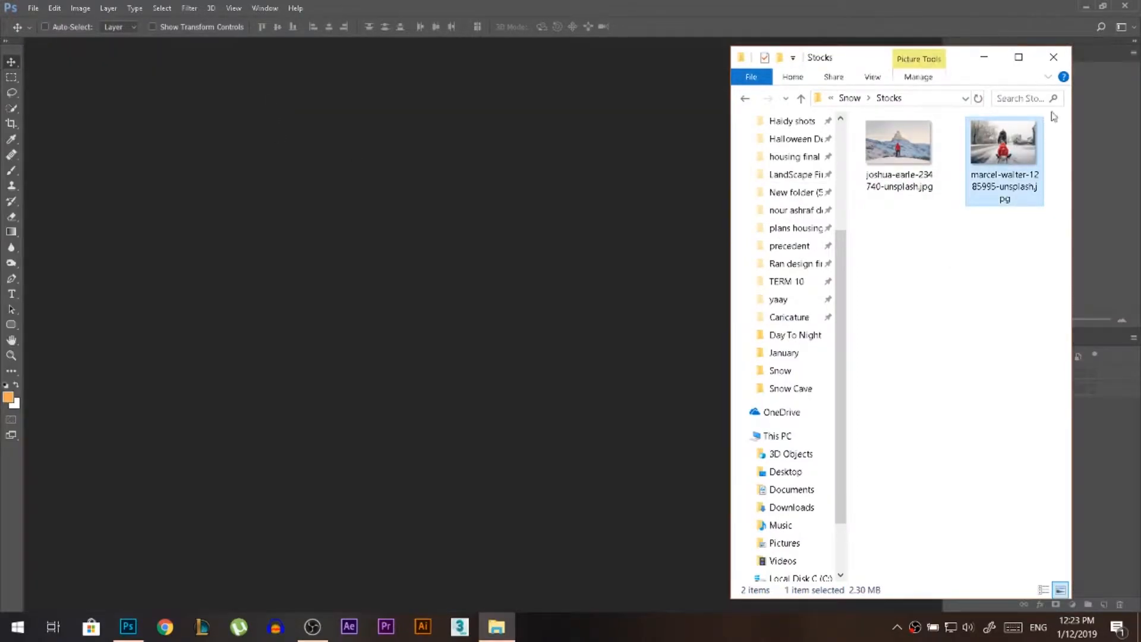
# - Open marcel-walter-1285995-unsplash.jpg, the child-on-sled photo, from the Stocks folder into Photoshop
pyautogui.doubleClick(1004, 142)
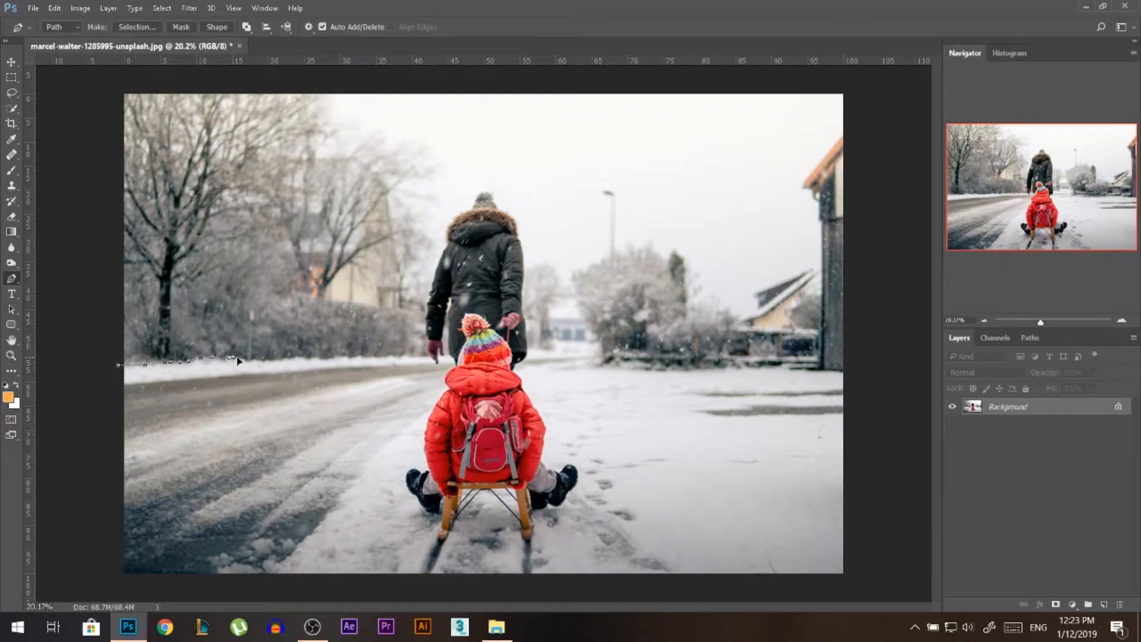
# - Lay pen points along the horizon and up the adult's hand, arm, sleeve, coat and hood
pyautogui.click(371, 364)
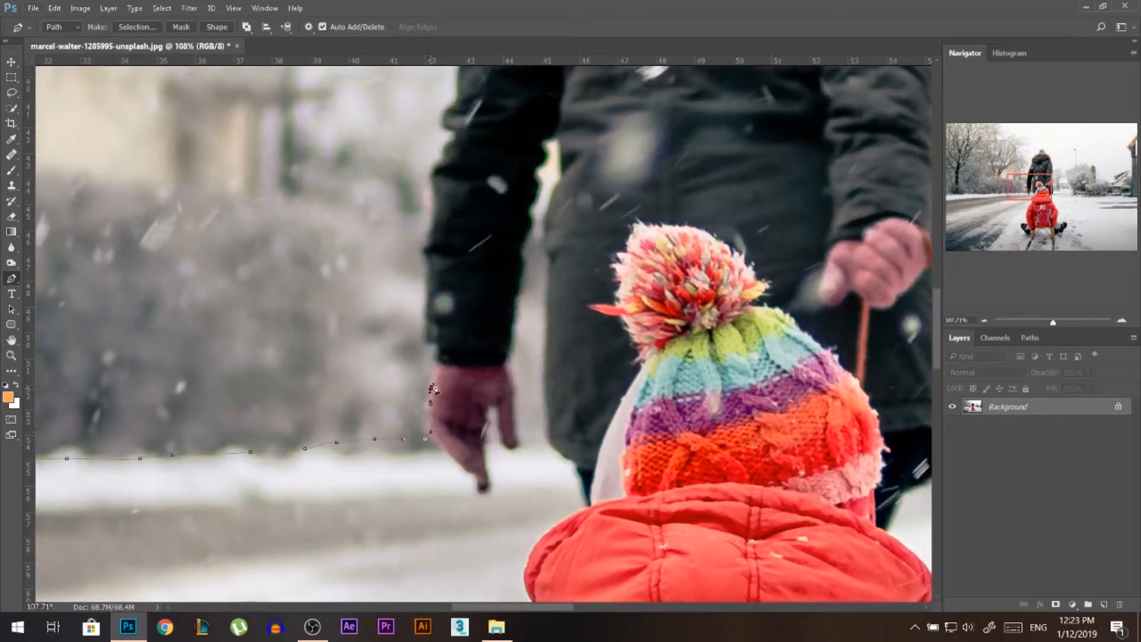
pyautogui.click(428, 345)
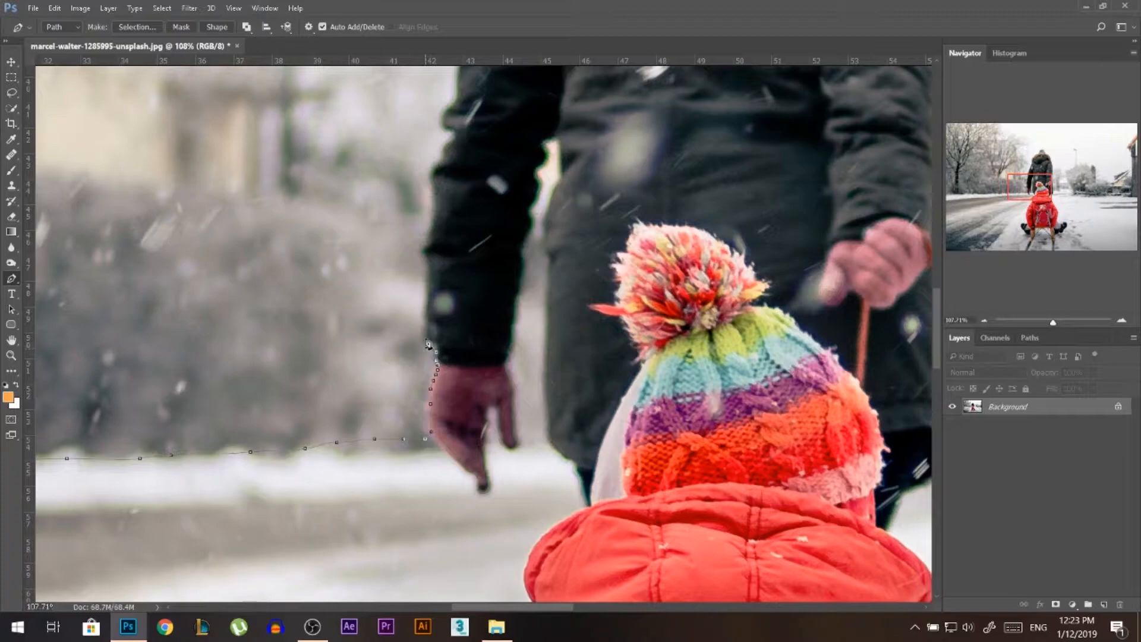
pyautogui.click(431, 198)
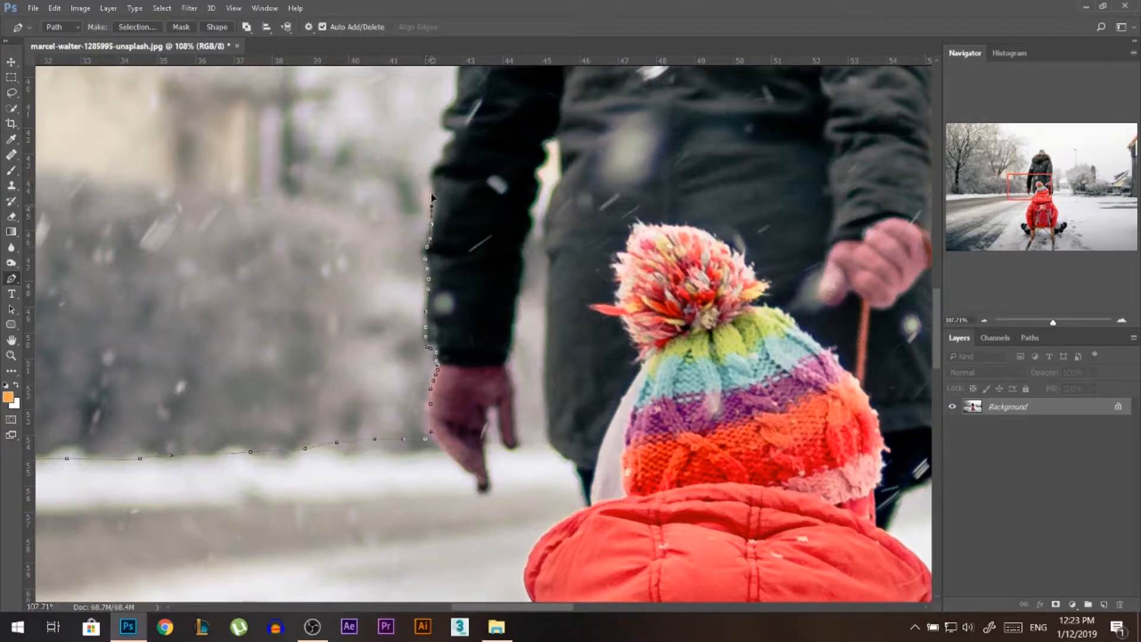
pyautogui.click(451, 120)
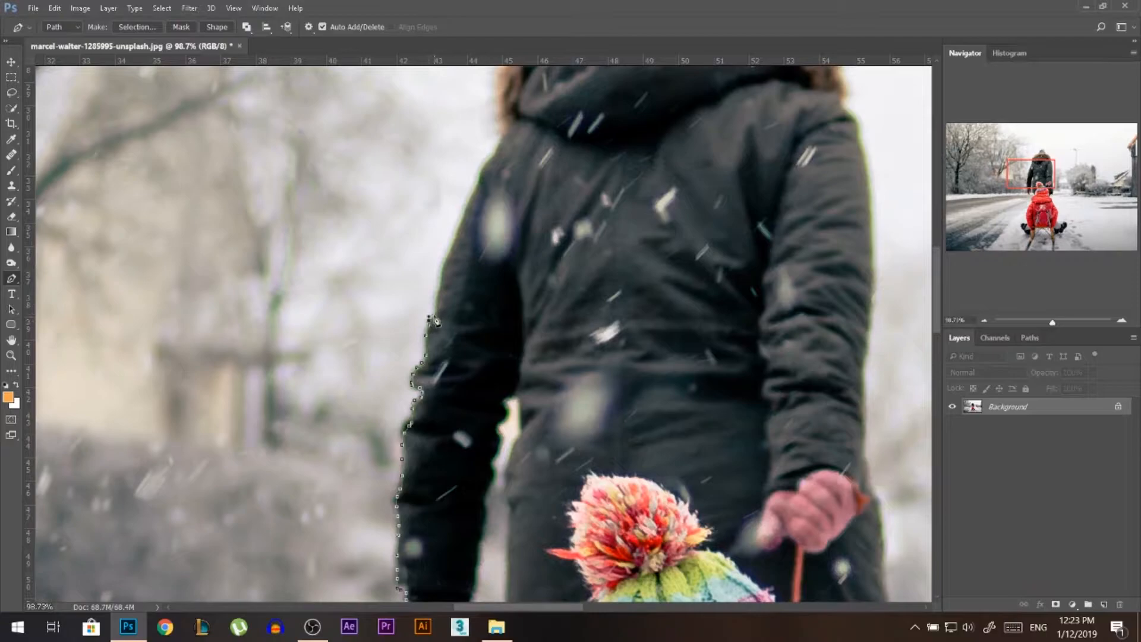
pyautogui.click(472, 202)
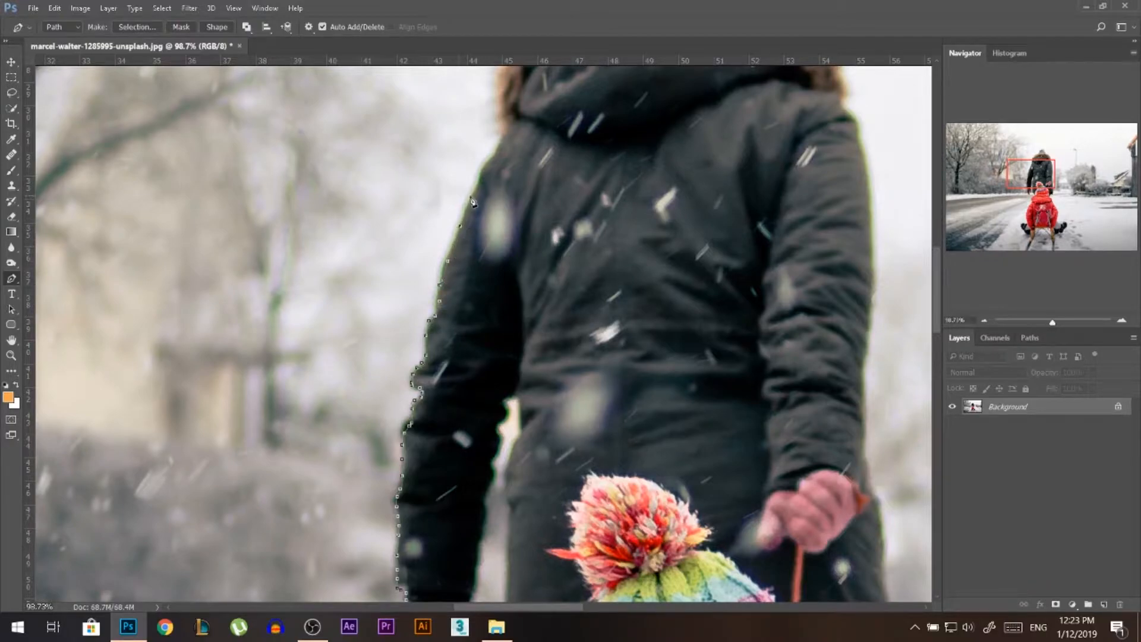
pyautogui.click(502, 136)
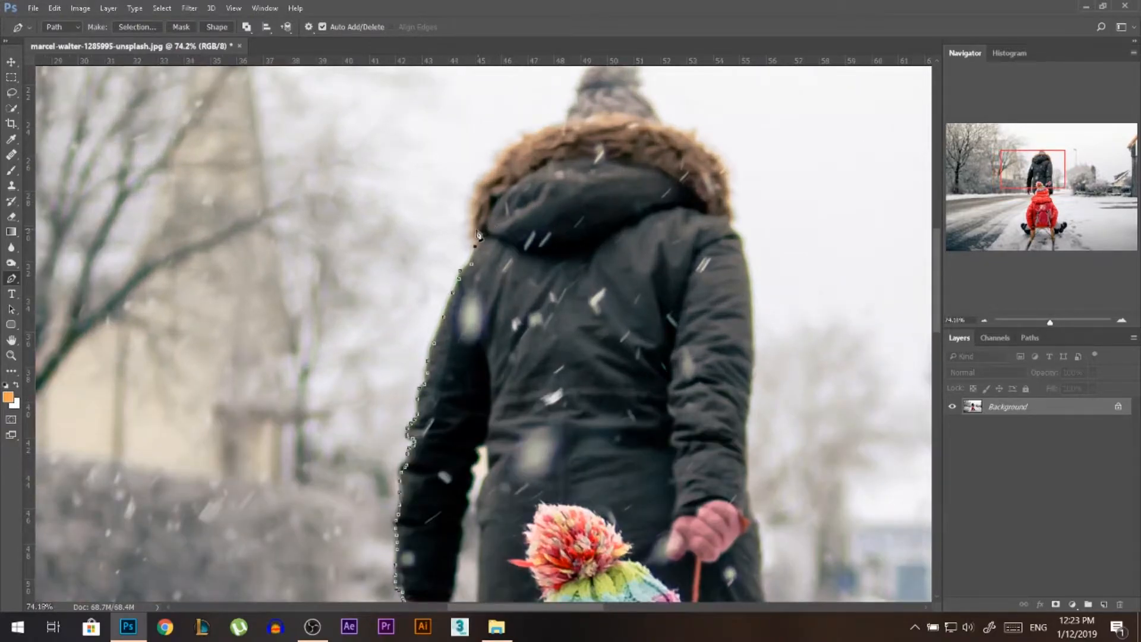
pyautogui.click(521, 150)
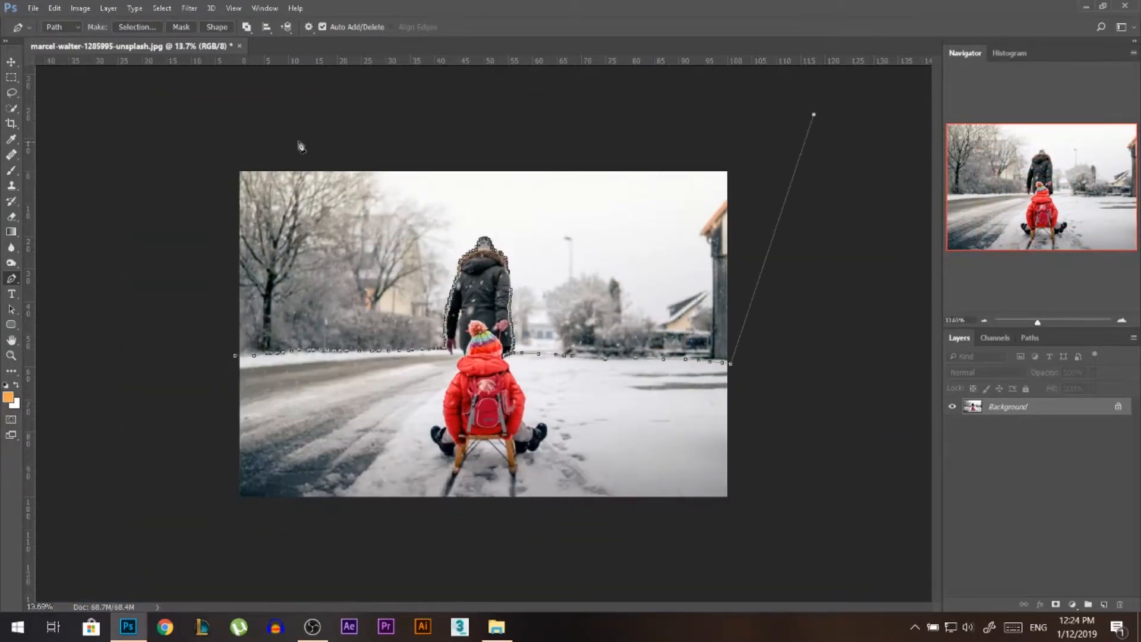
# - Close the path around the sky, turn it into a selection and mask the layer with it
pyautogui.click(221, 120)
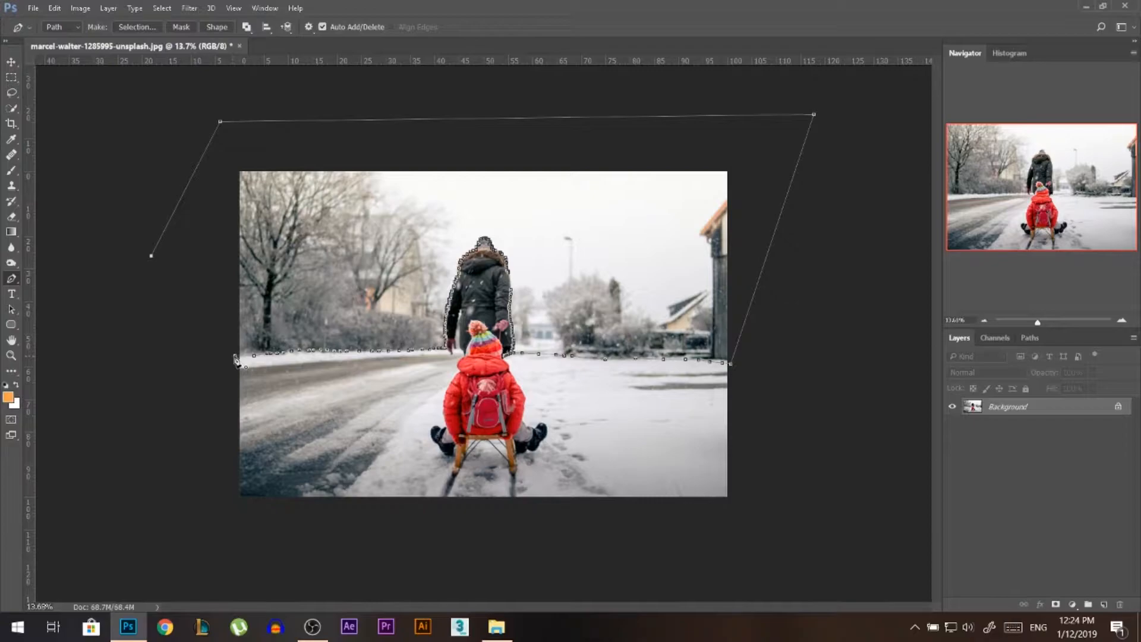
pyautogui.click(137, 27)
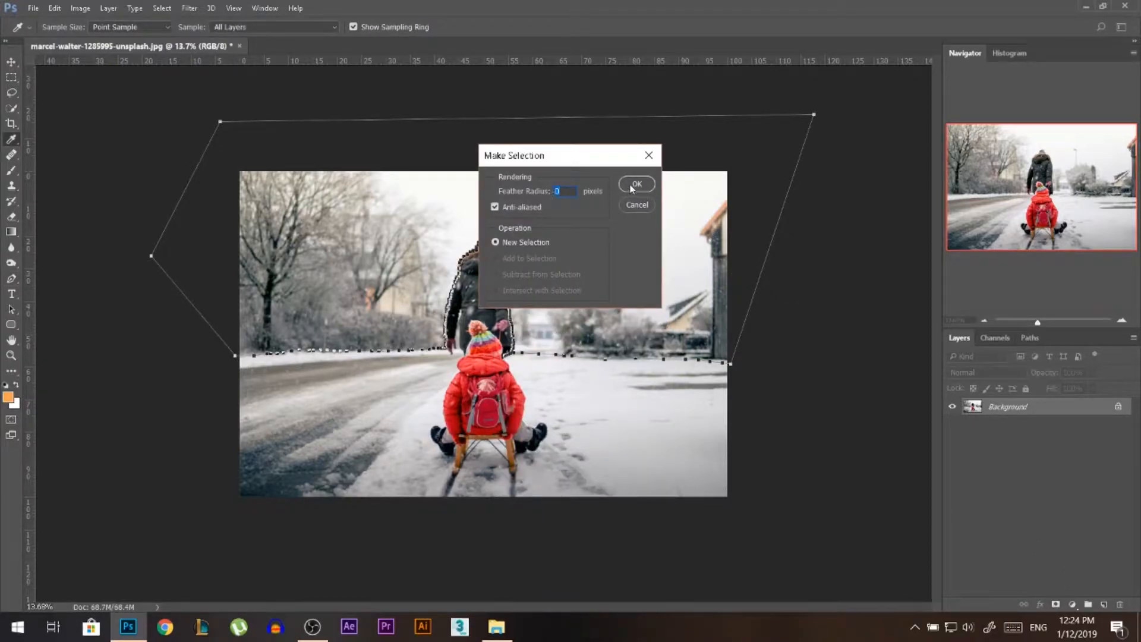
pyautogui.click(635, 184)
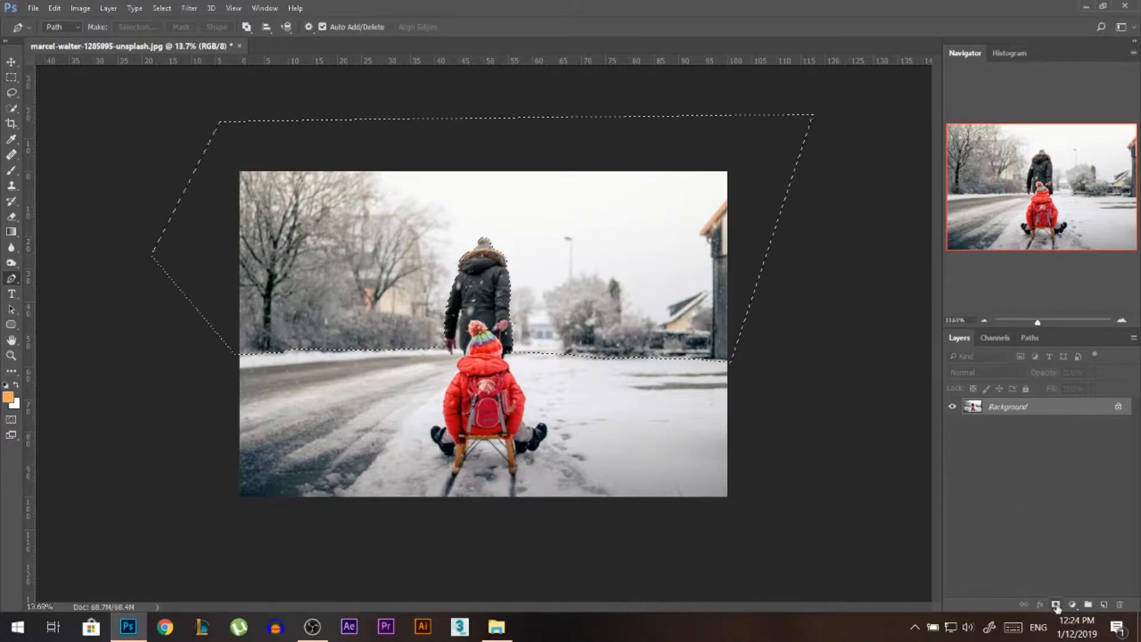
pyautogui.click(1056, 605)
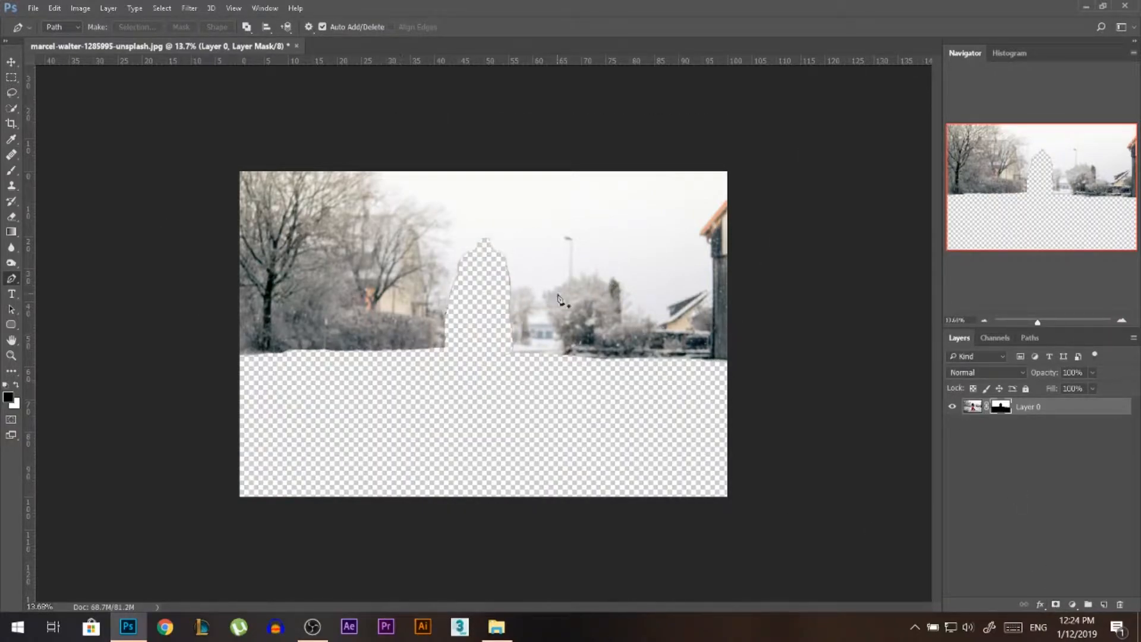
pyautogui.moveTo(558, 298)
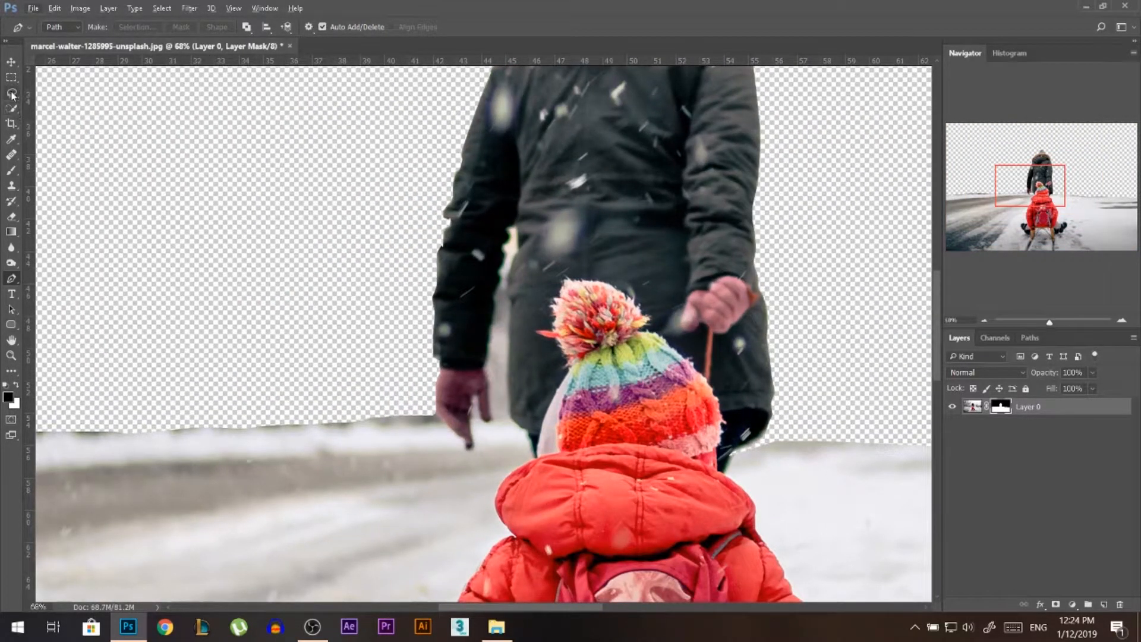
# - Switch to the Lasso tool to select the far snowy ground around the figures
pyautogui.click(12, 80)
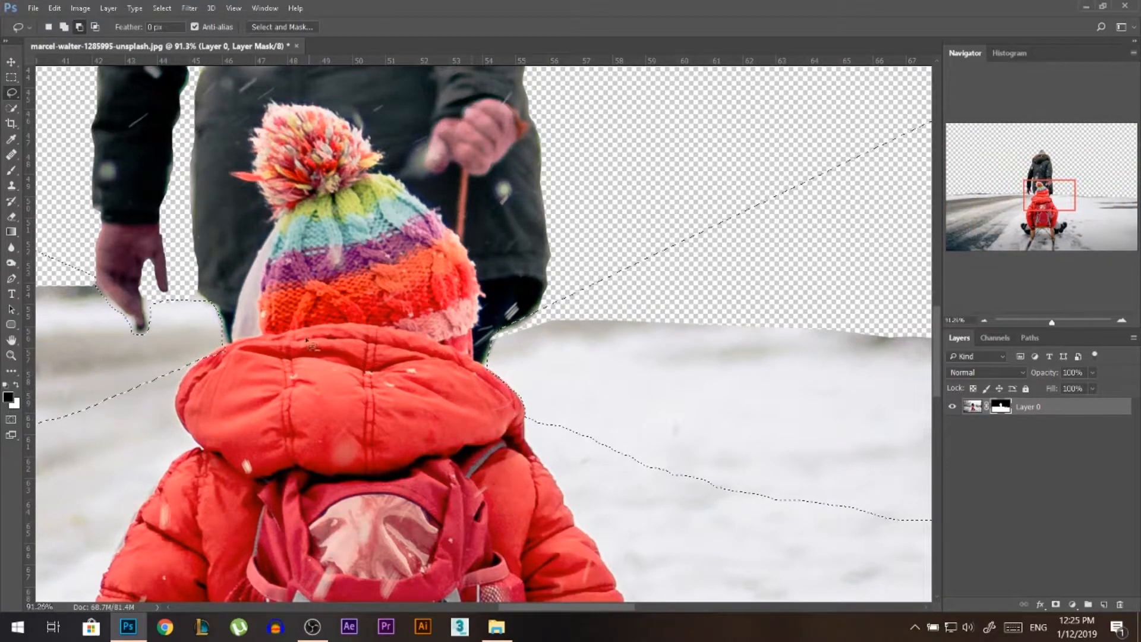
# - Fit the image in view and paint black with the Brush on the mask inside the selection
pyautogui.press('ctrl+0')
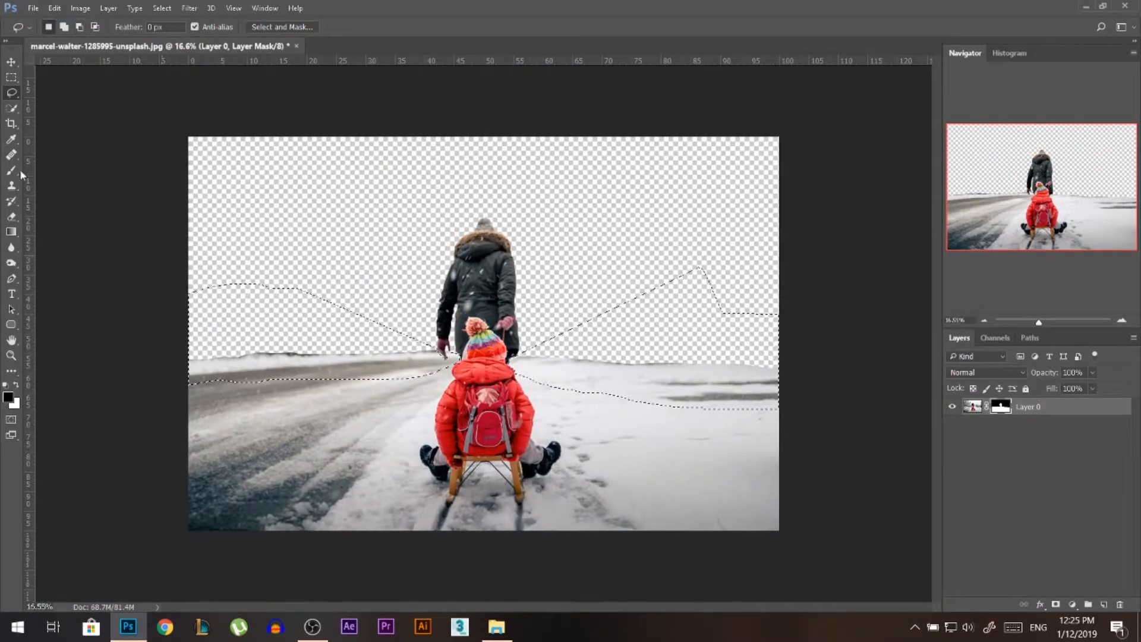
pyautogui.click(158, 26)
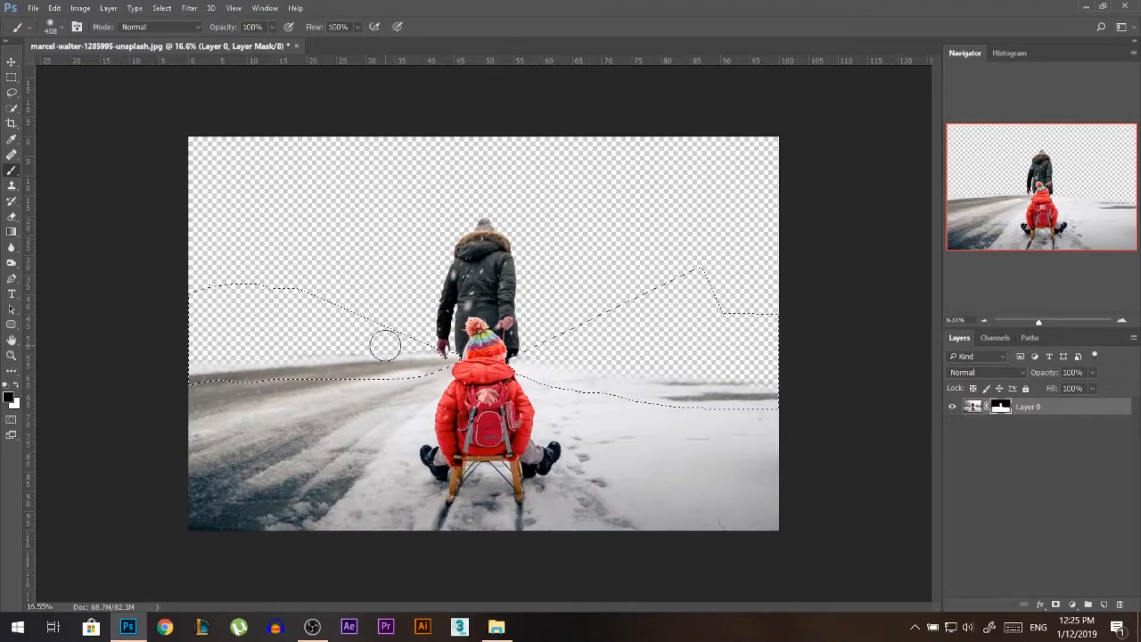
# - Bring joshua-earle-234740-unsplash.jpg from File Explorer in as a layer beneath Layer 0
pyautogui.click(496, 626)
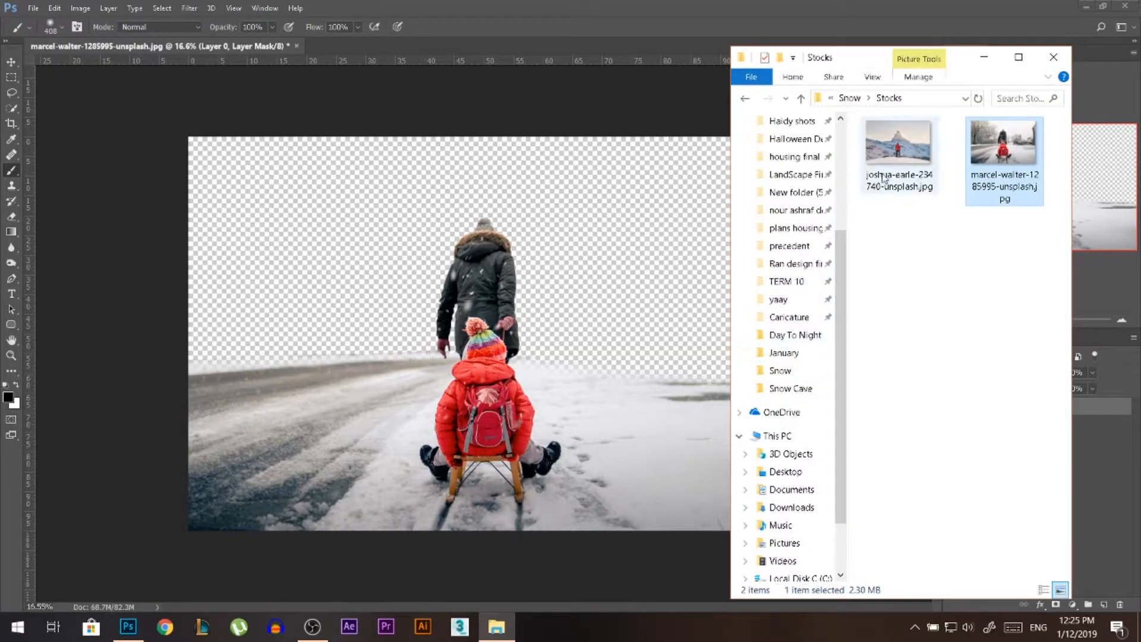
pyautogui.doubleClick(898, 146)
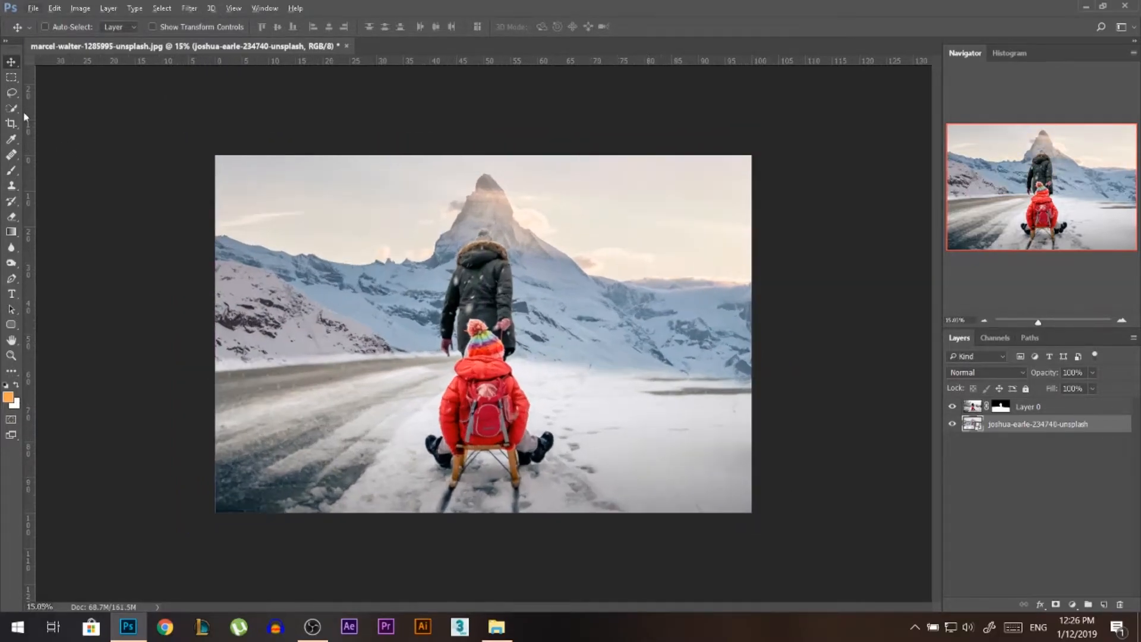
# - Crop the composite to a narrower portrait frame around the figures and the peak
pyautogui.click(12, 124)
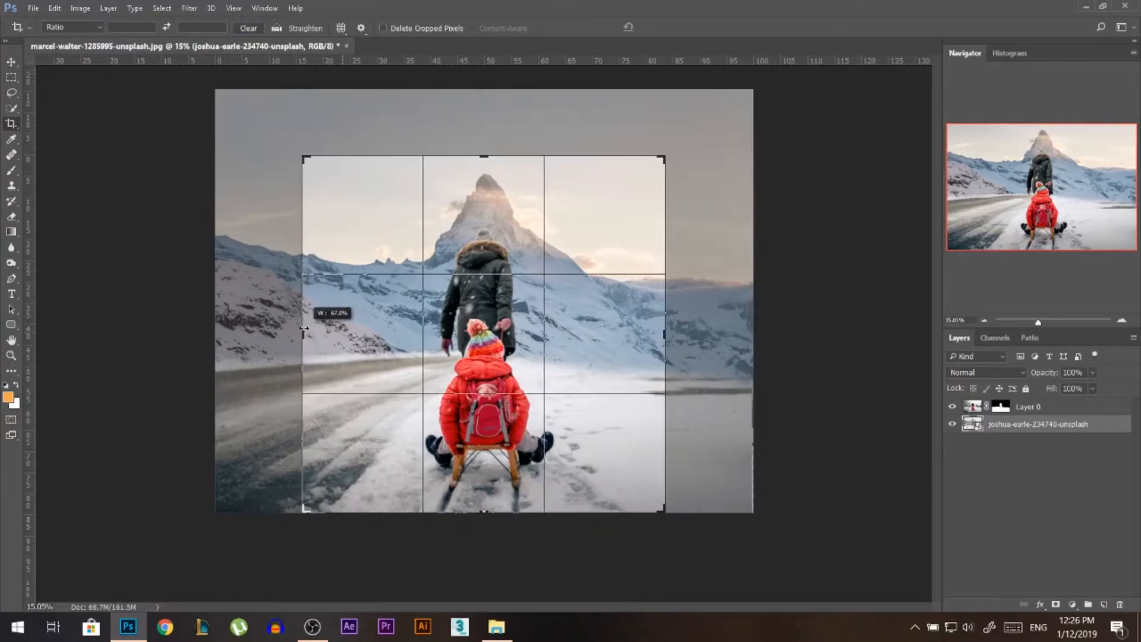
pyautogui.moveTo(484, 156); pyautogui.dragTo(483, 137)
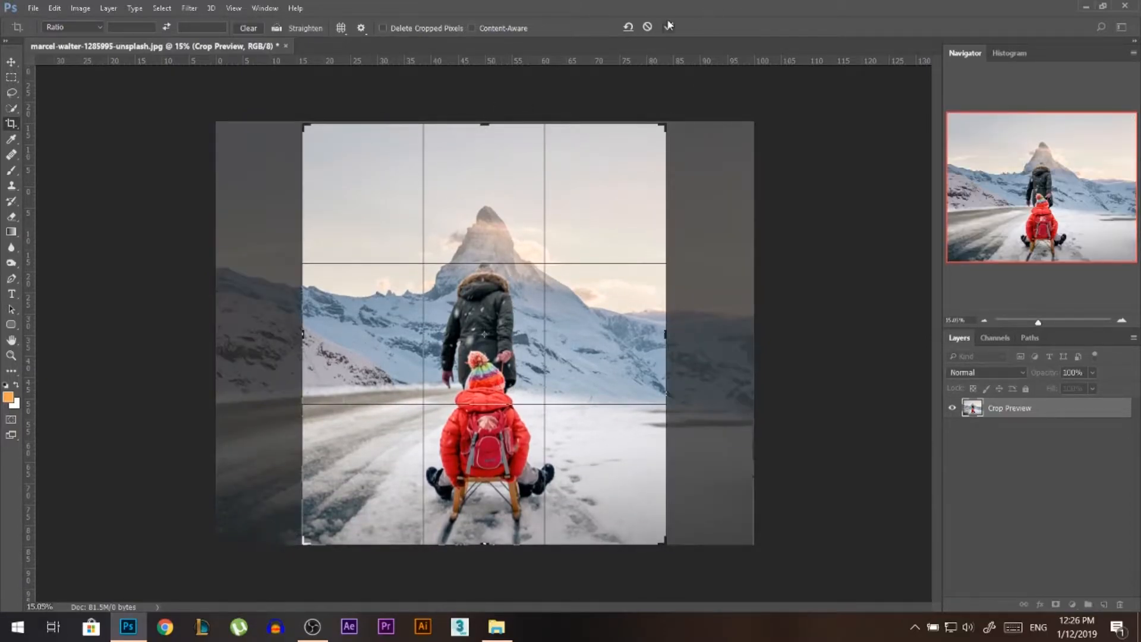
pyautogui.click(666, 28)
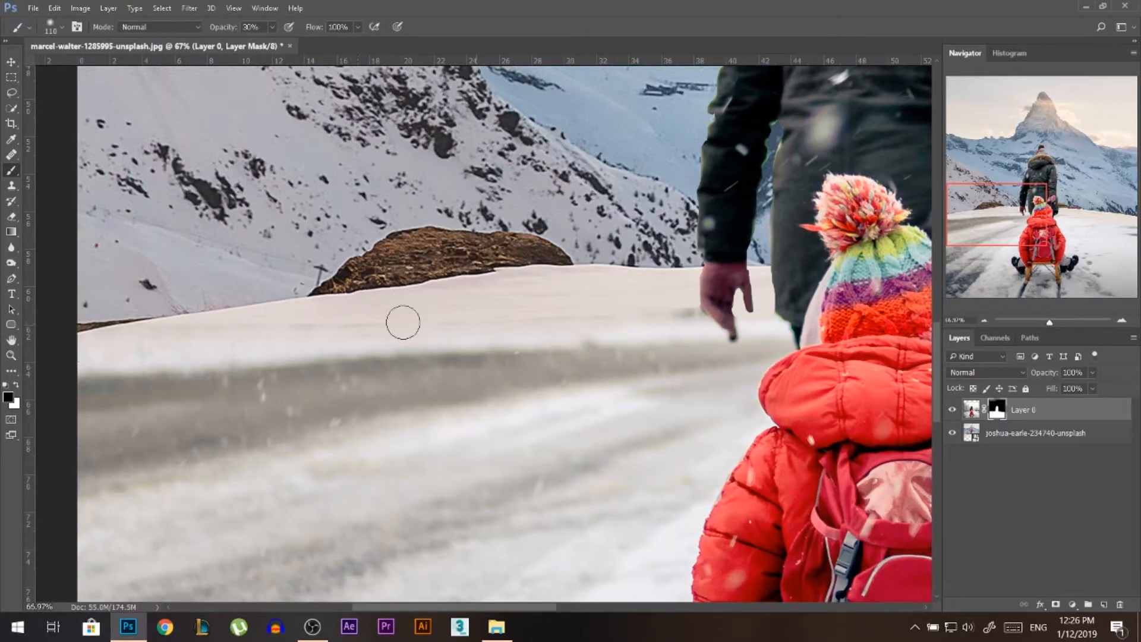
# - Zoom in on the horizon edge to blend Layer 0's mask into the mountains with a soft 30% brush
pyautogui.scroll(3)
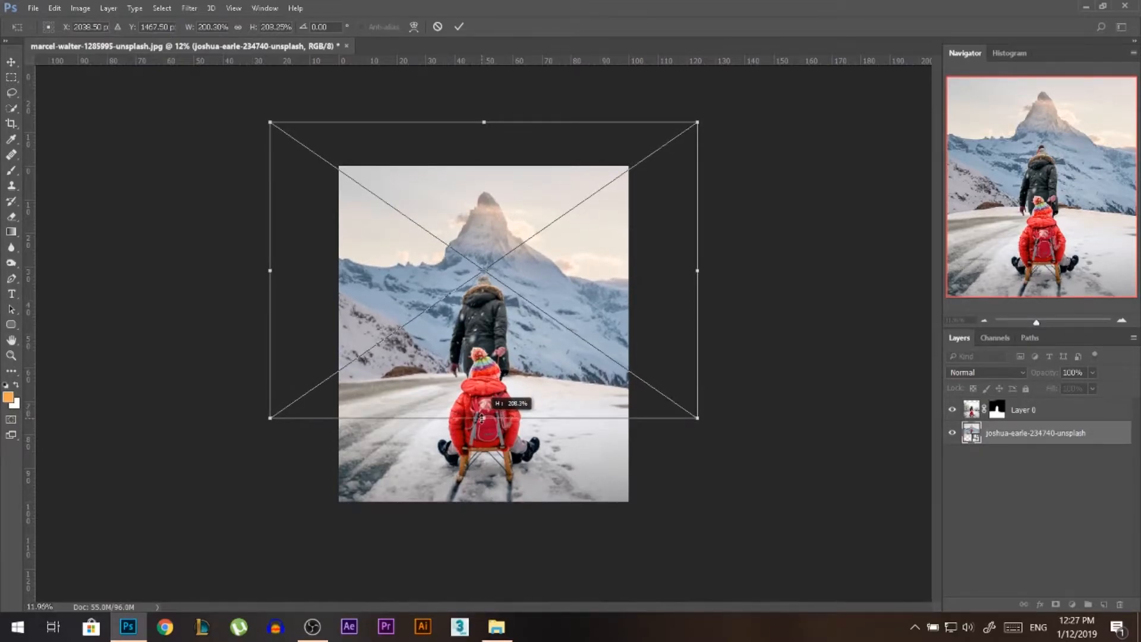
# - Commit the mountain background scaled to about 200% behind the figures
pyautogui.click(459, 27)
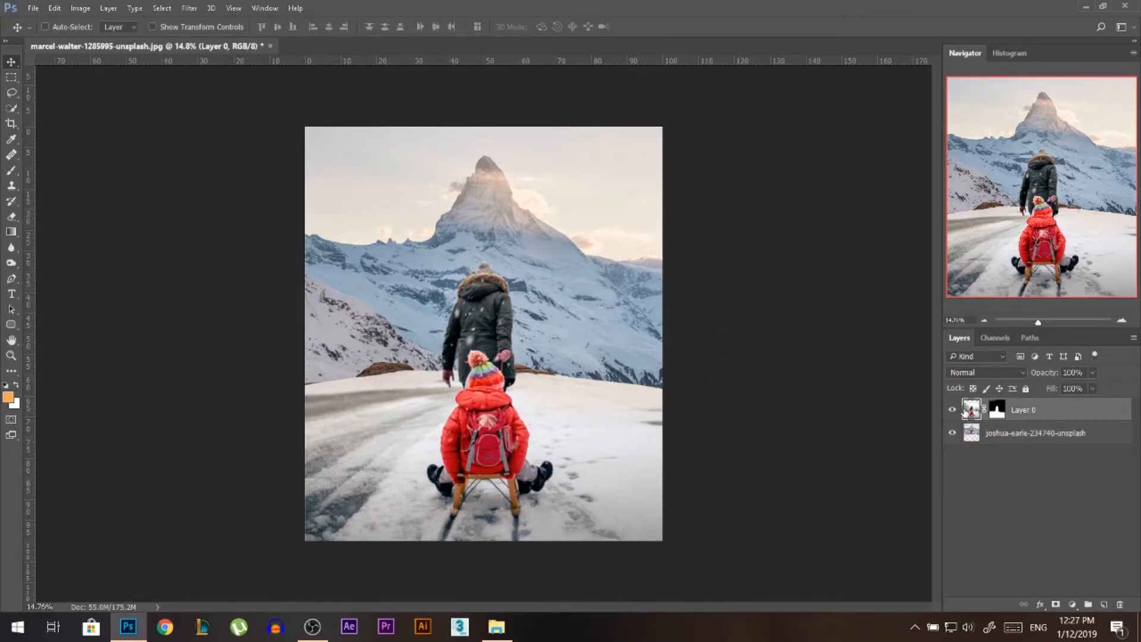
# - Add a Color Balance adjustment layer, check the cutout against the hidden backdrop, and clip it below
pyautogui.click(1071, 605)
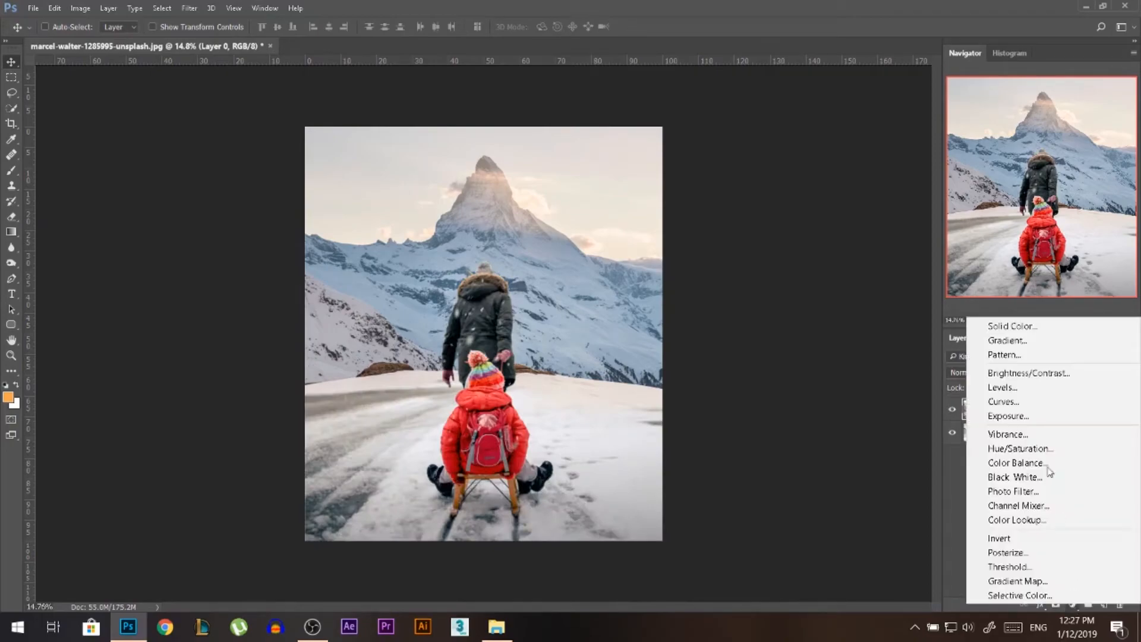
pyautogui.moveTo(966, 476)
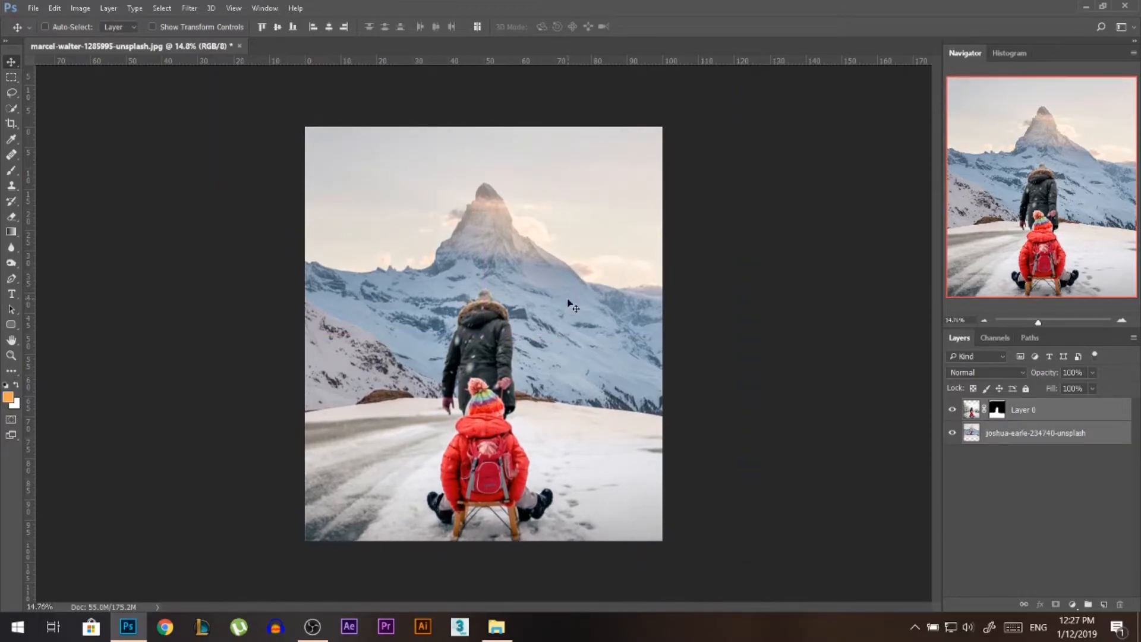
pyautogui.click(952, 434)
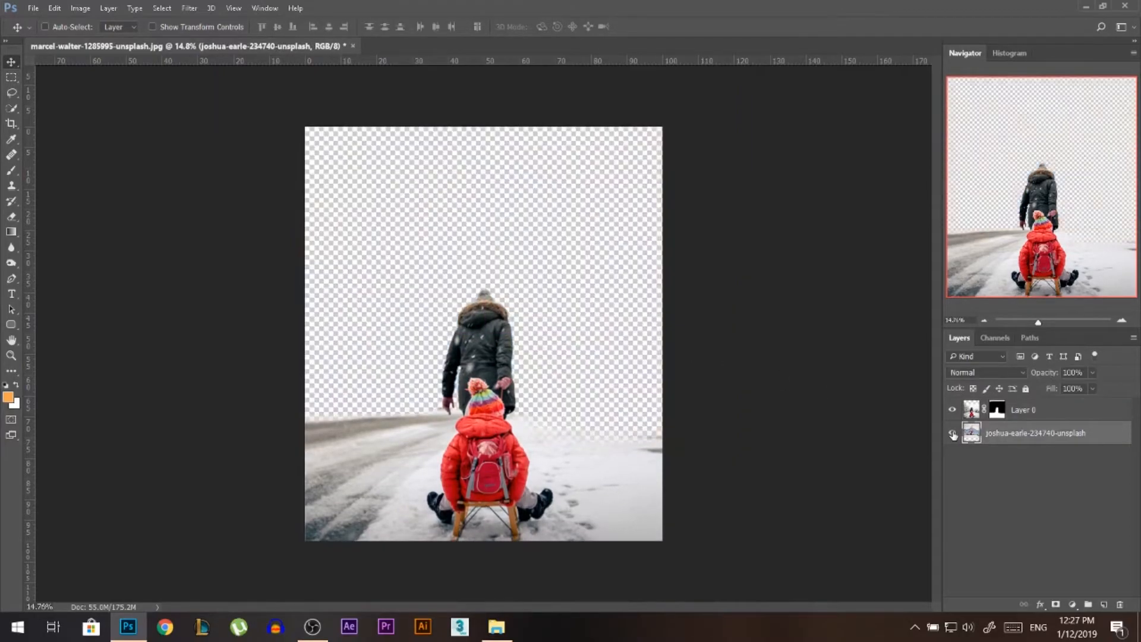
pyautogui.click(953, 434)
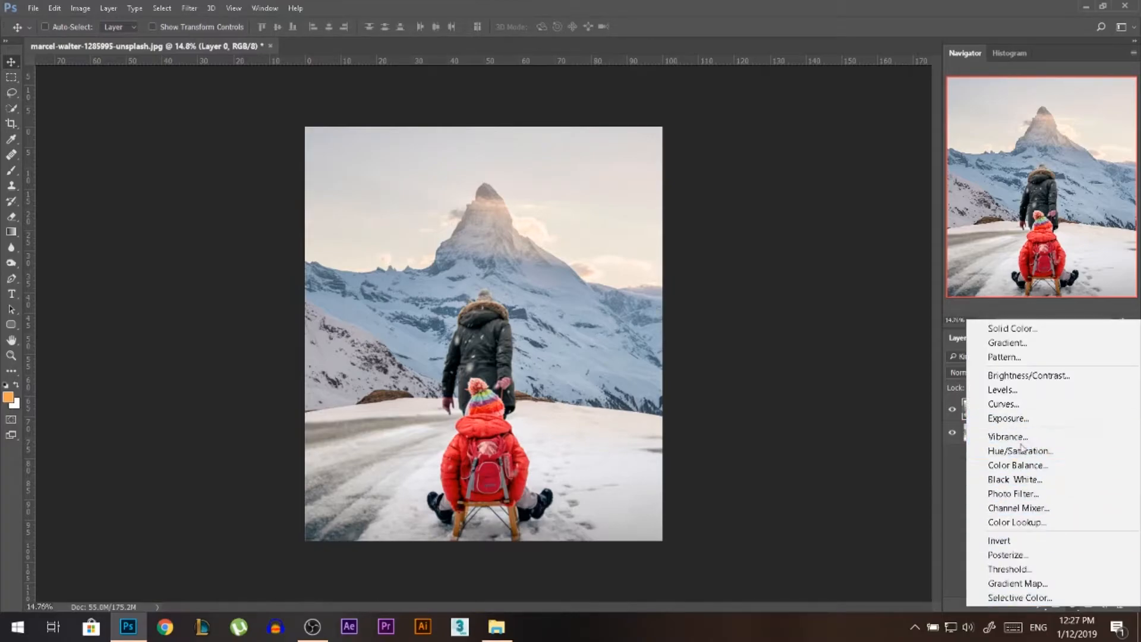
pyautogui.click(1017, 465)
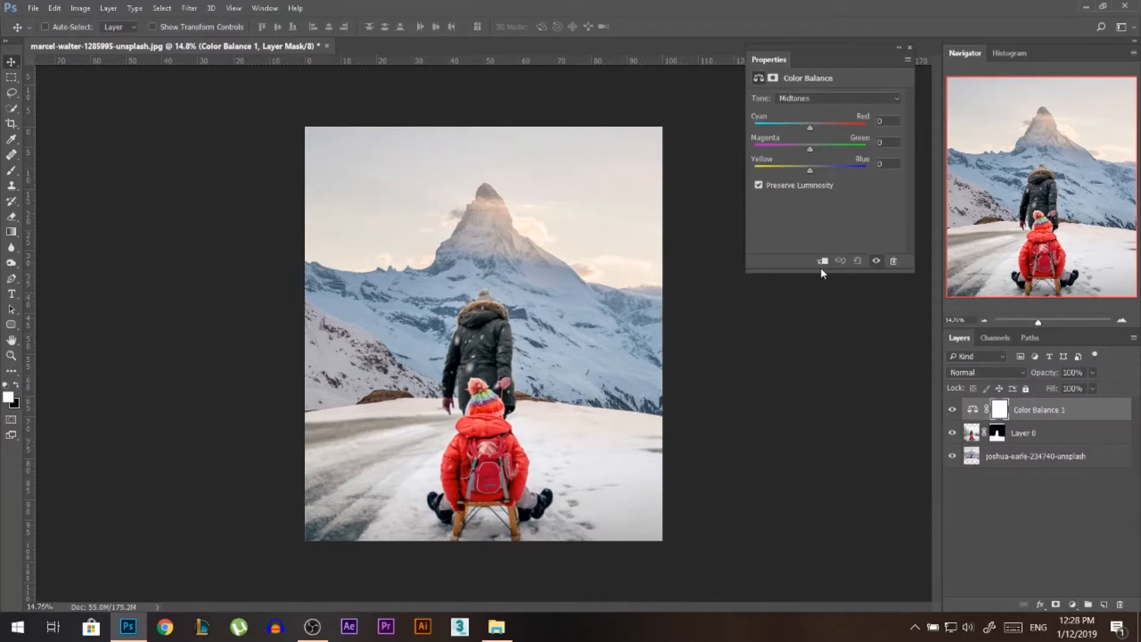
# - Set Midtones Cyan/Red -18, Yellow/Blue +4 and Highlights Red +21, Yellow/Blue -6, then close the properties
pyautogui.click(1008, 409)
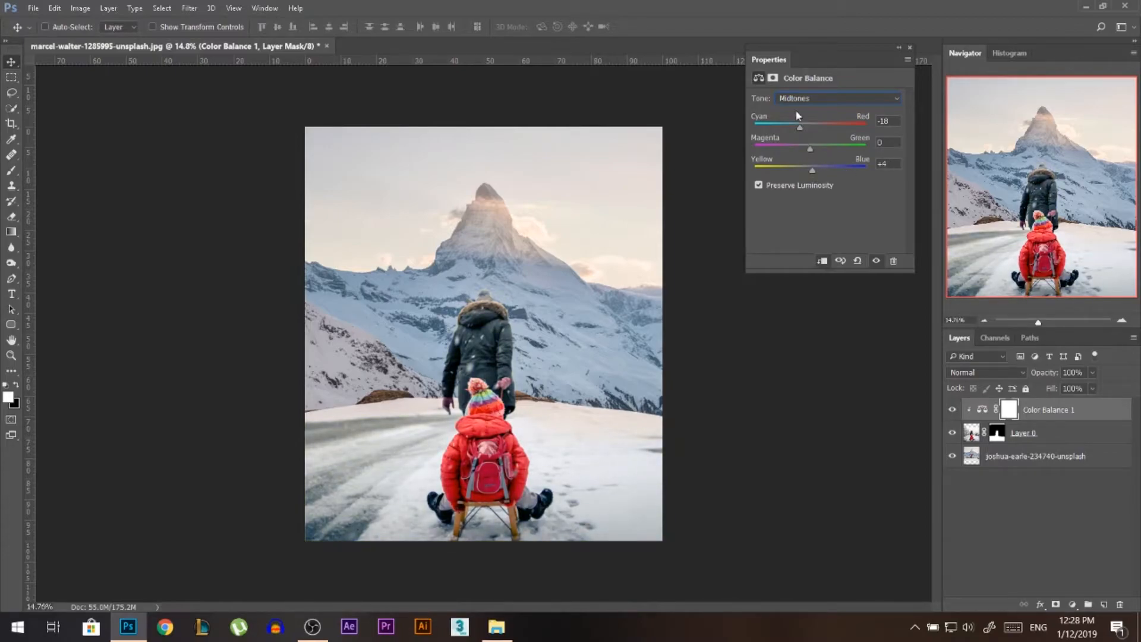
pyautogui.click(837, 98)
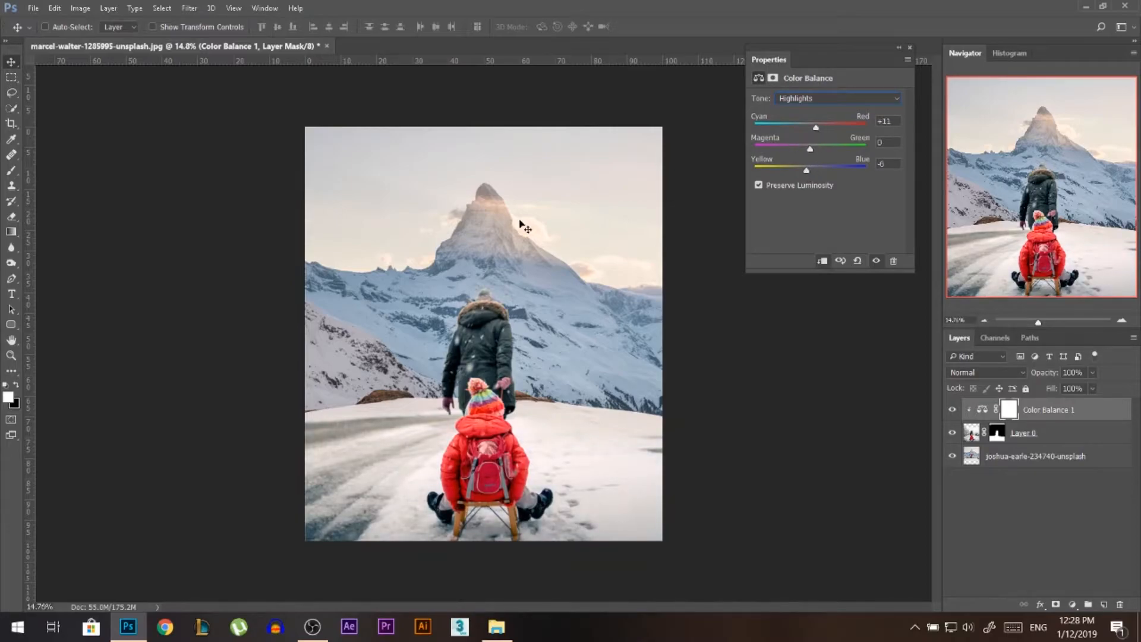
pyautogui.moveTo(652, 211)
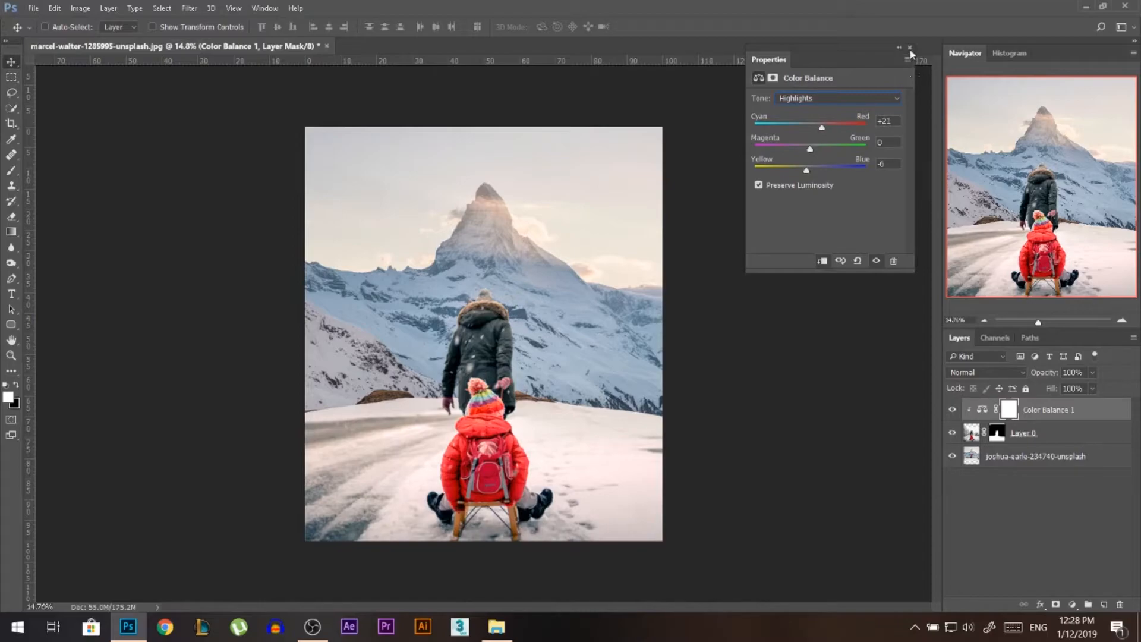
pyautogui.click(910, 48)
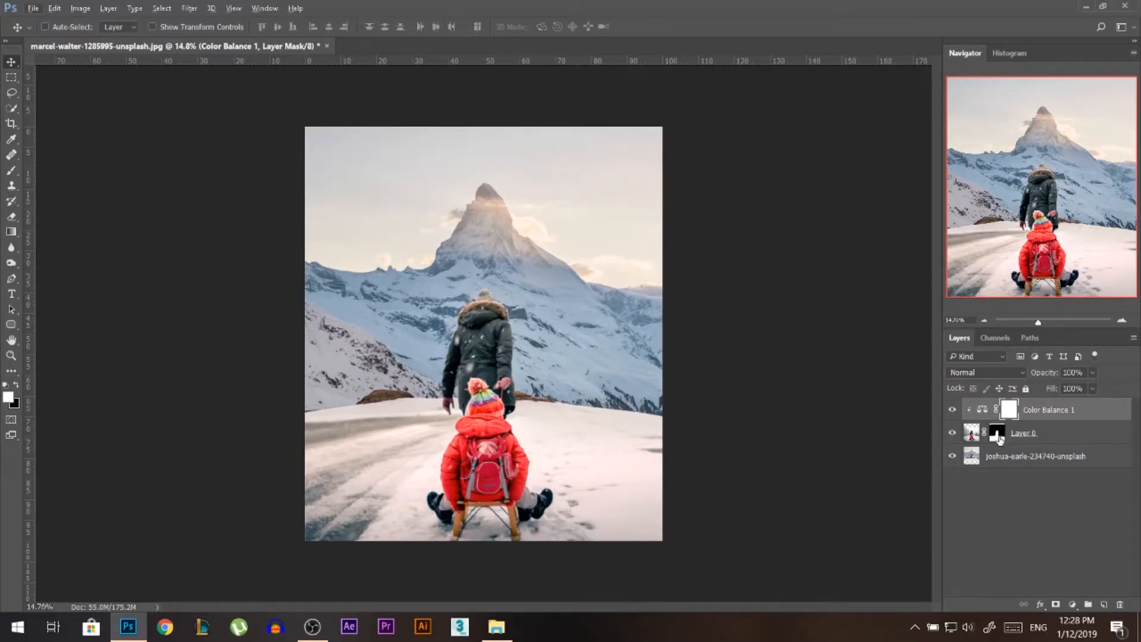
# - Add a Hue/Saturation layer with a black mask and paint it white over the foreground snow
pyautogui.click(1072, 605)
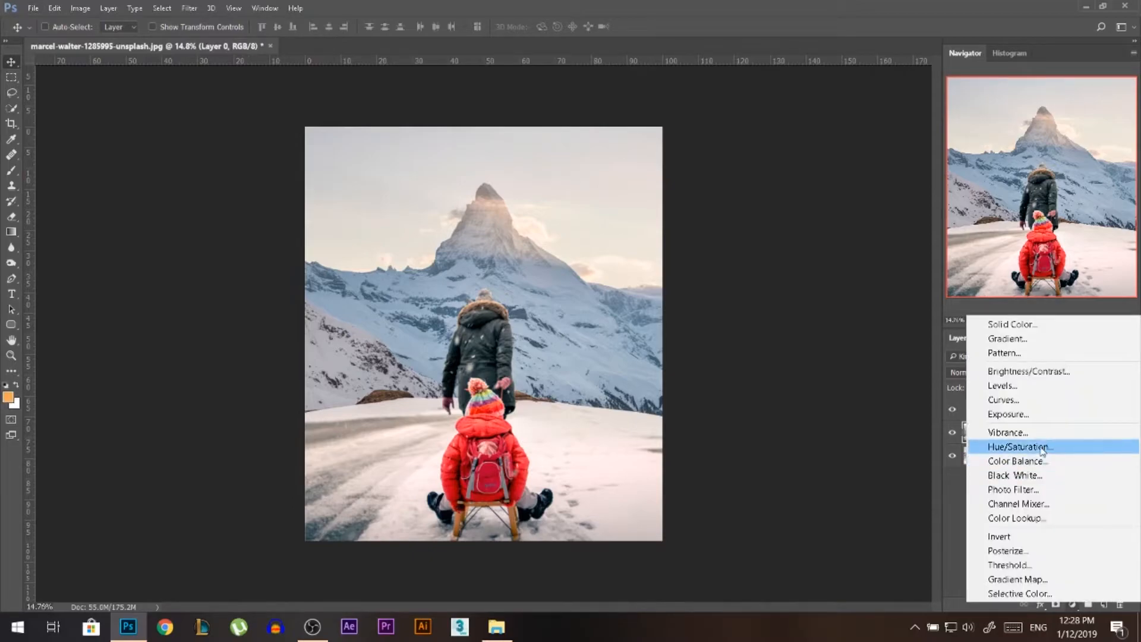
pyautogui.click(1019, 446)
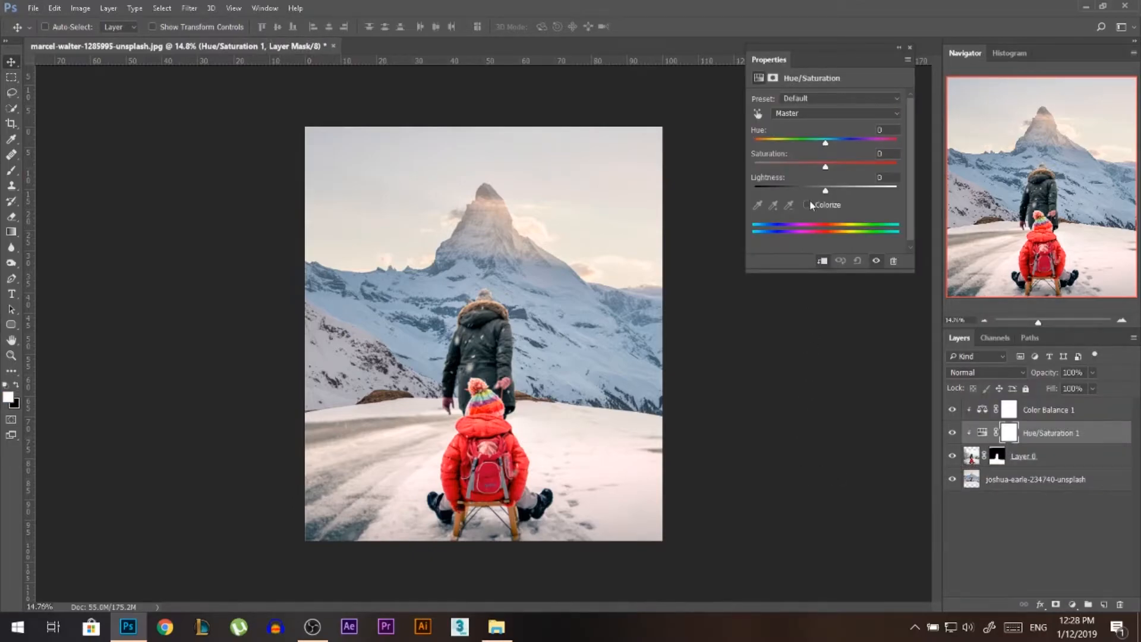
pyautogui.click(807, 205)
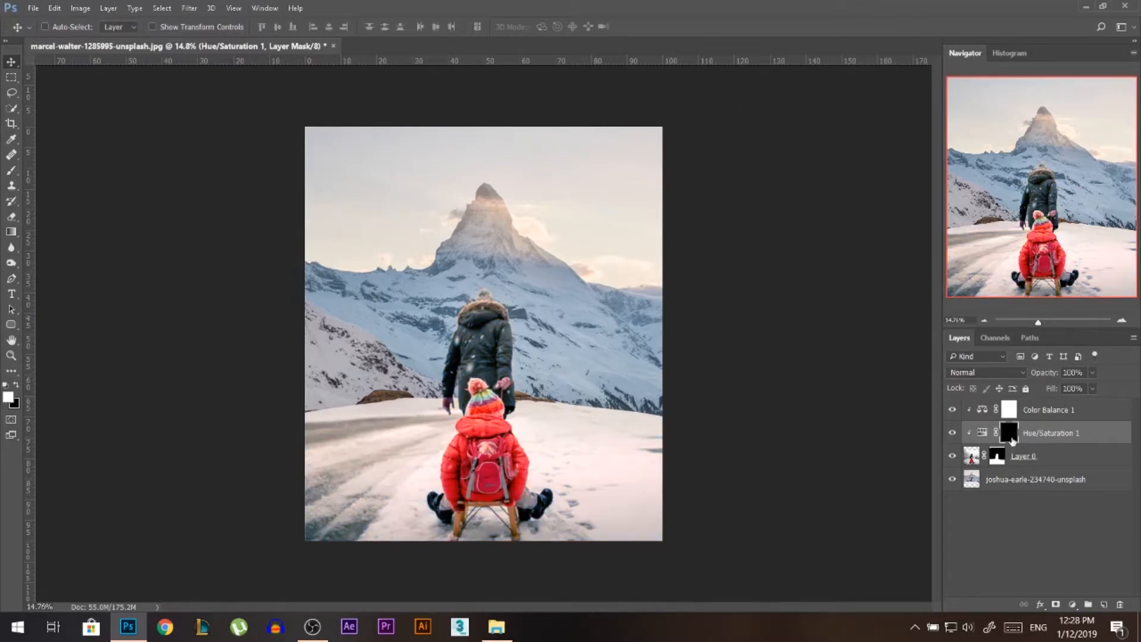
pyautogui.click(12, 171)
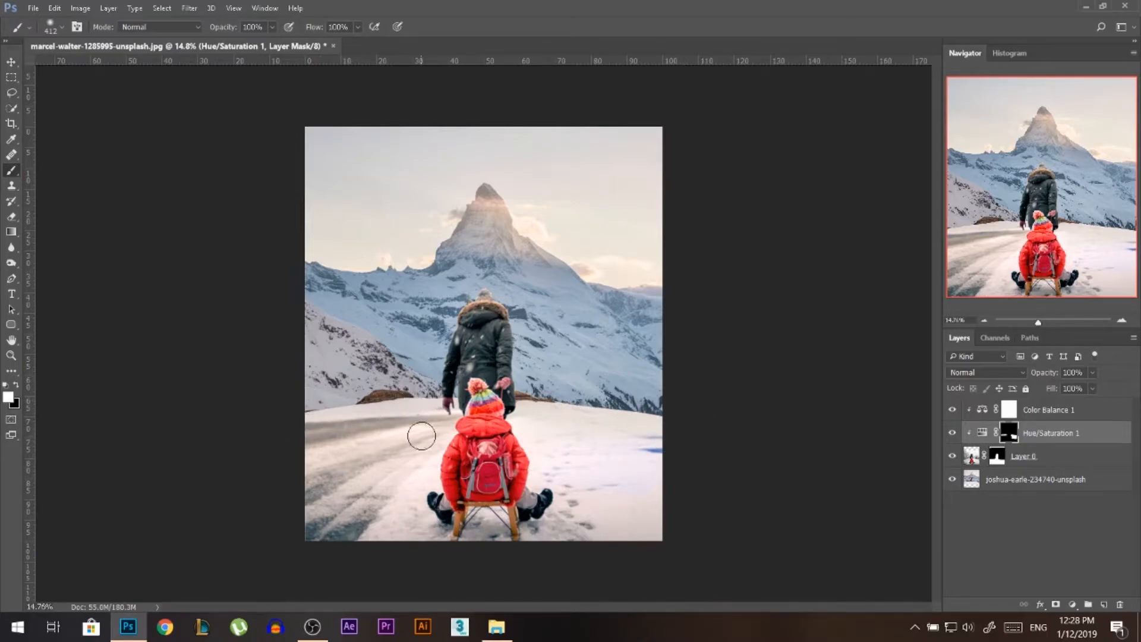
pyautogui.tripleClick(252, 27)
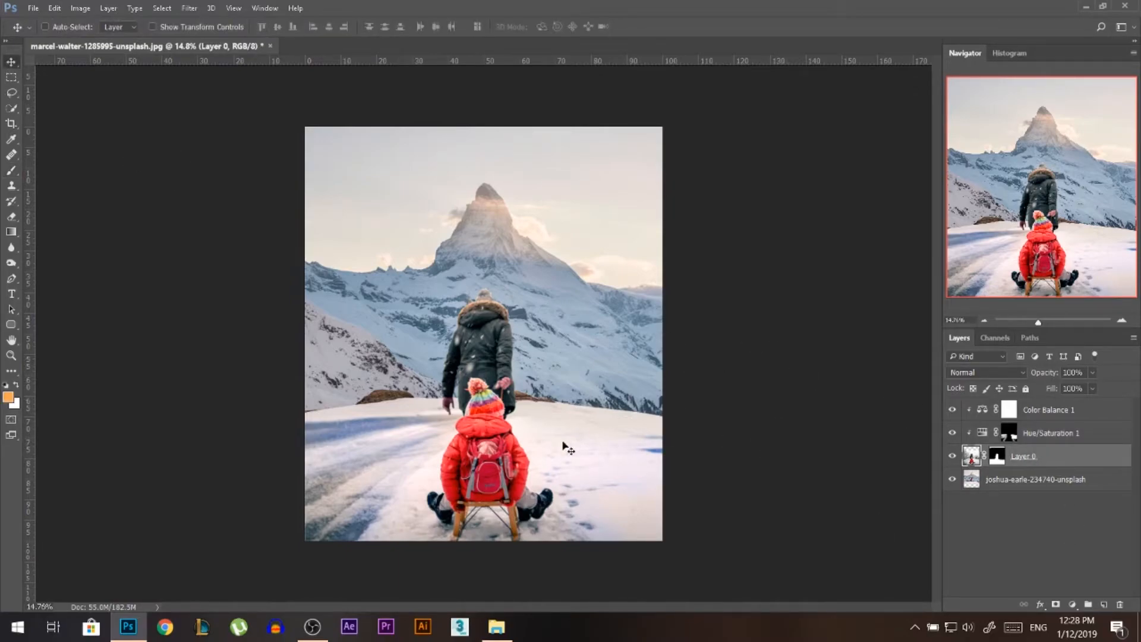
pyautogui.moveTo(1008, 508)
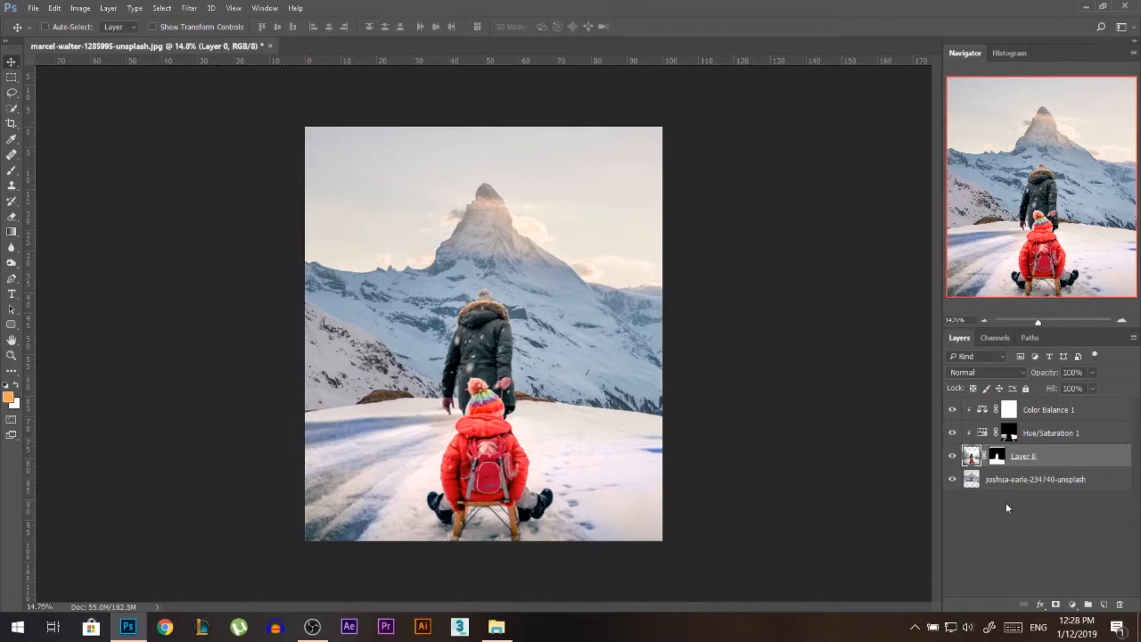
# - Delete Hue/Saturation 1 and add Curves beneath Color Balance 1, checking its values
pyautogui.click(1073, 605)
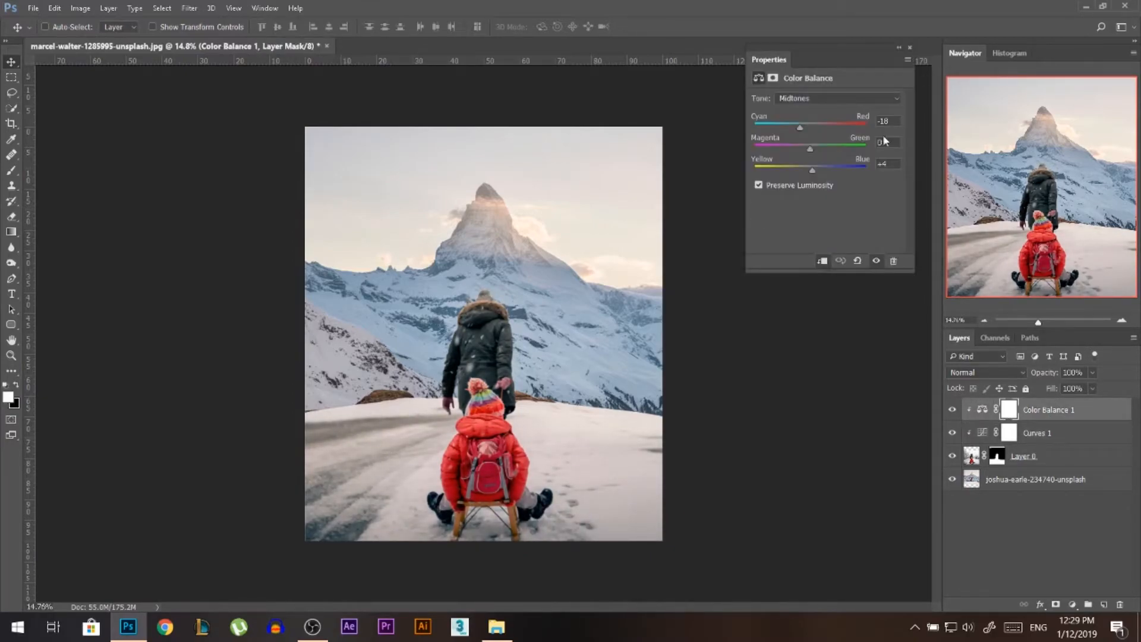
pyautogui.click(837, 98)
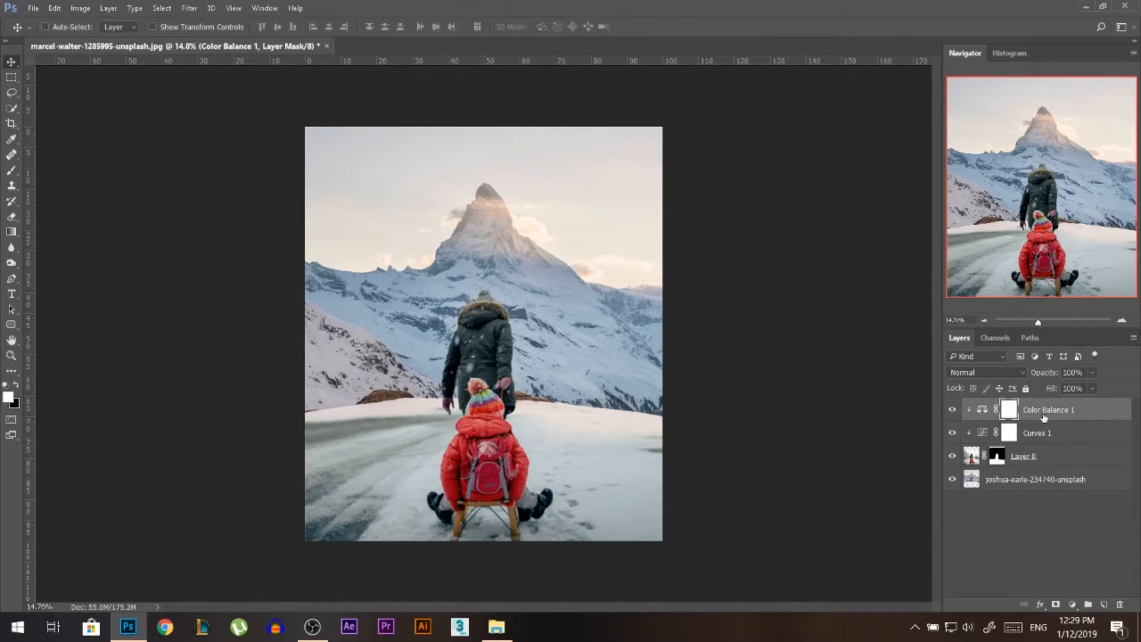
# - Add a Curves layer atop the stack shaped for a warmer, moodier tone
pyautogui.click(1071, 605)
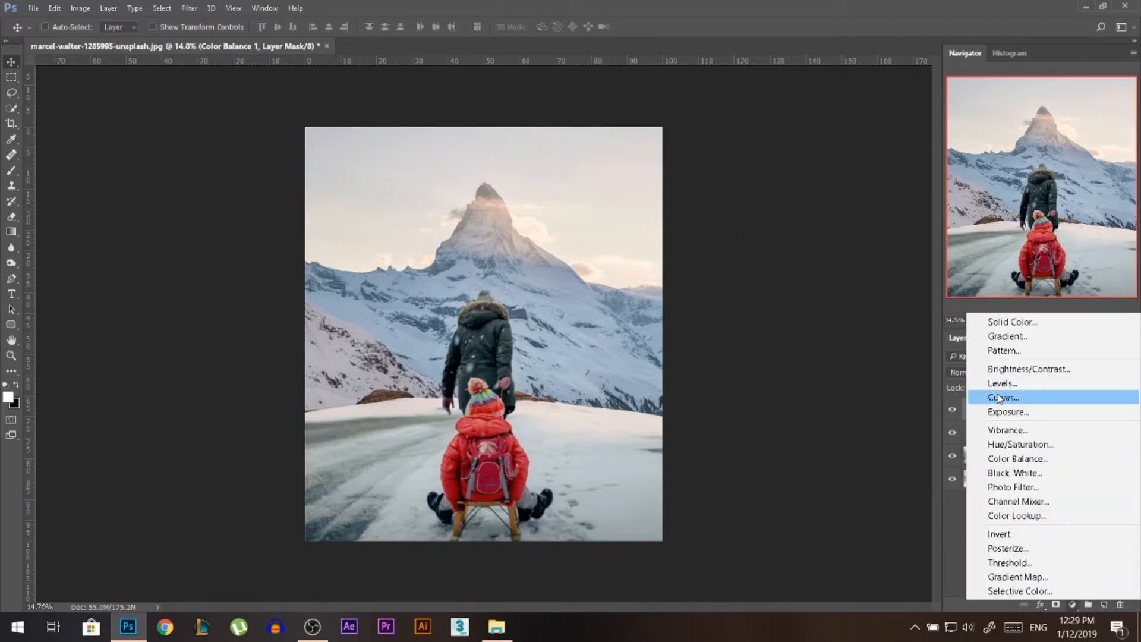
pyautogui.click(1002, 397)
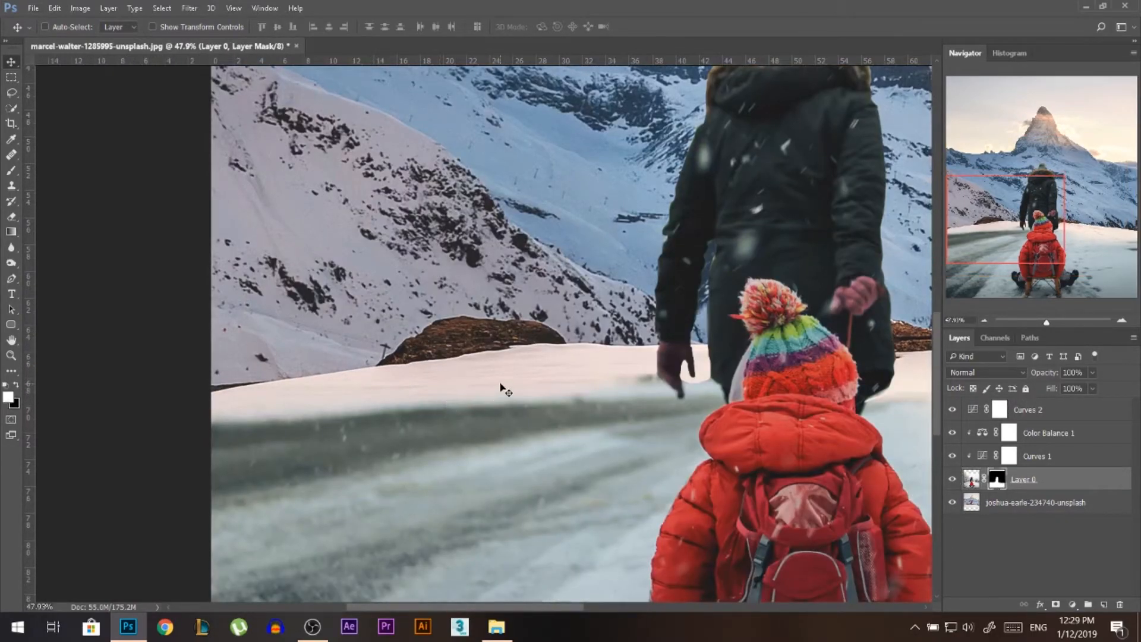
pyautogui.click(12, 171)
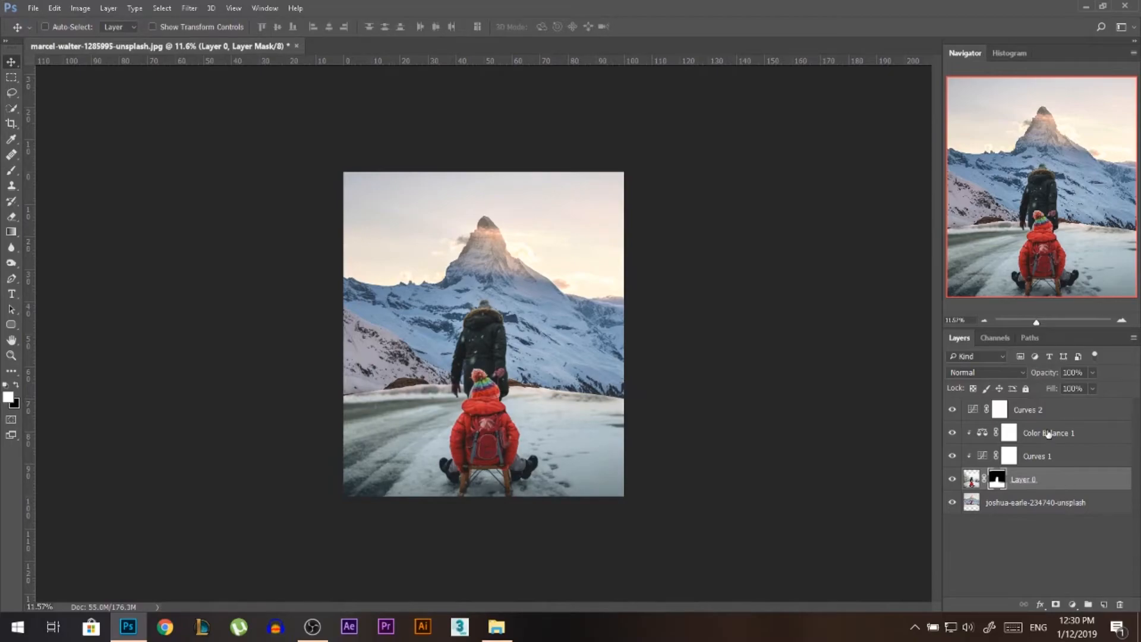
# - Add Curves 3 lifting the red-channel highlights, then stamp visible layers into Layer 1
pyautogui.click(1070, 605)
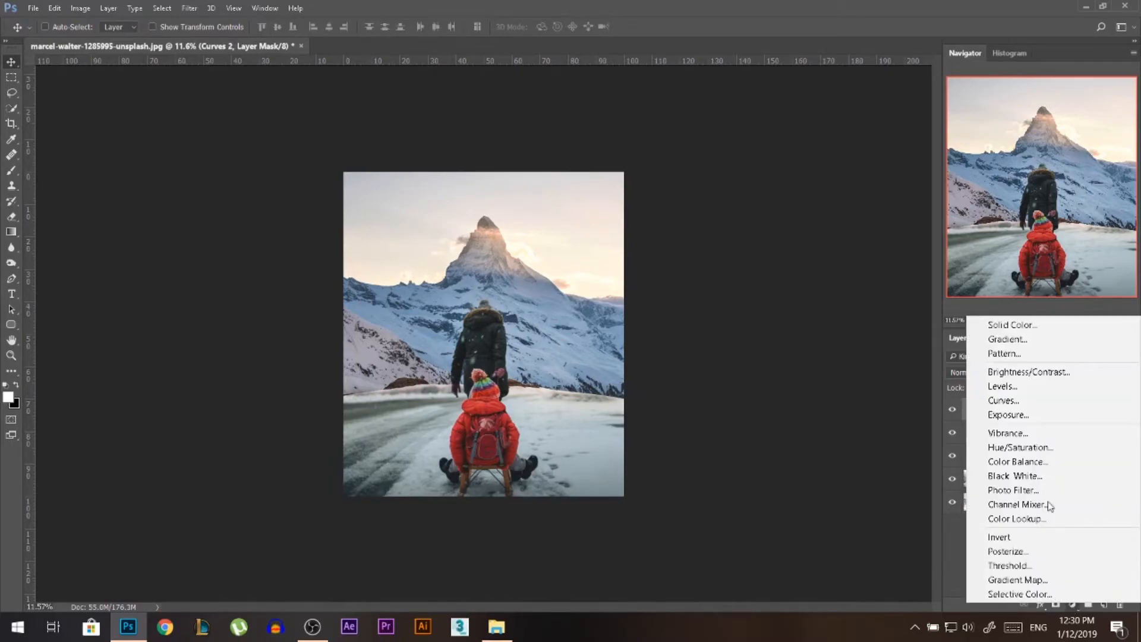
pyautogui.click(1004, 400)
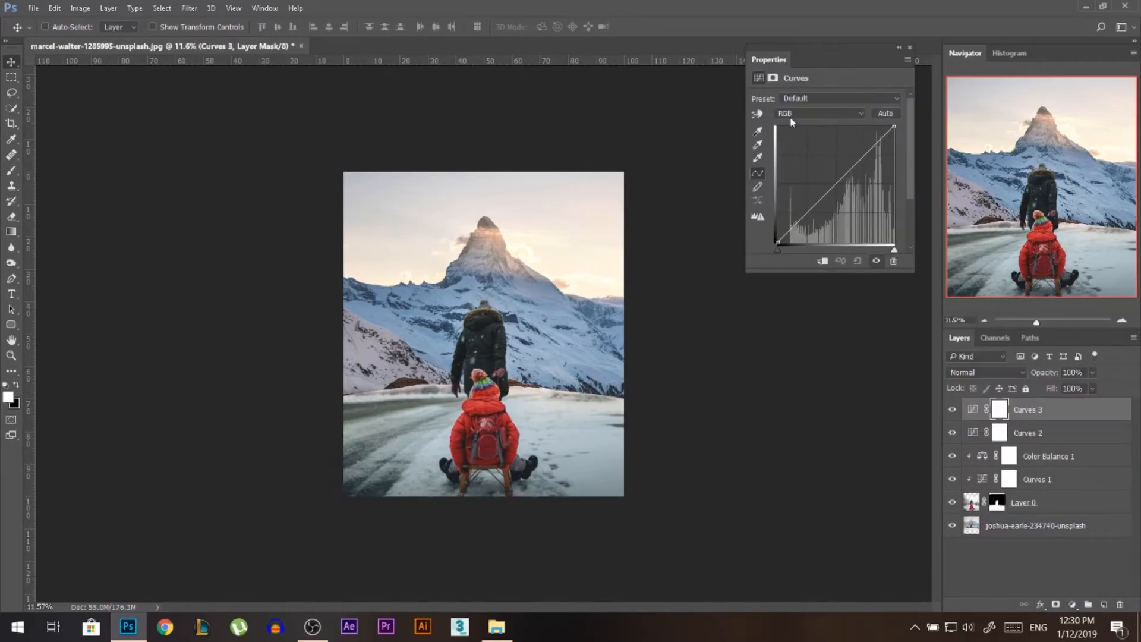
pyautogui.click(820, 113)
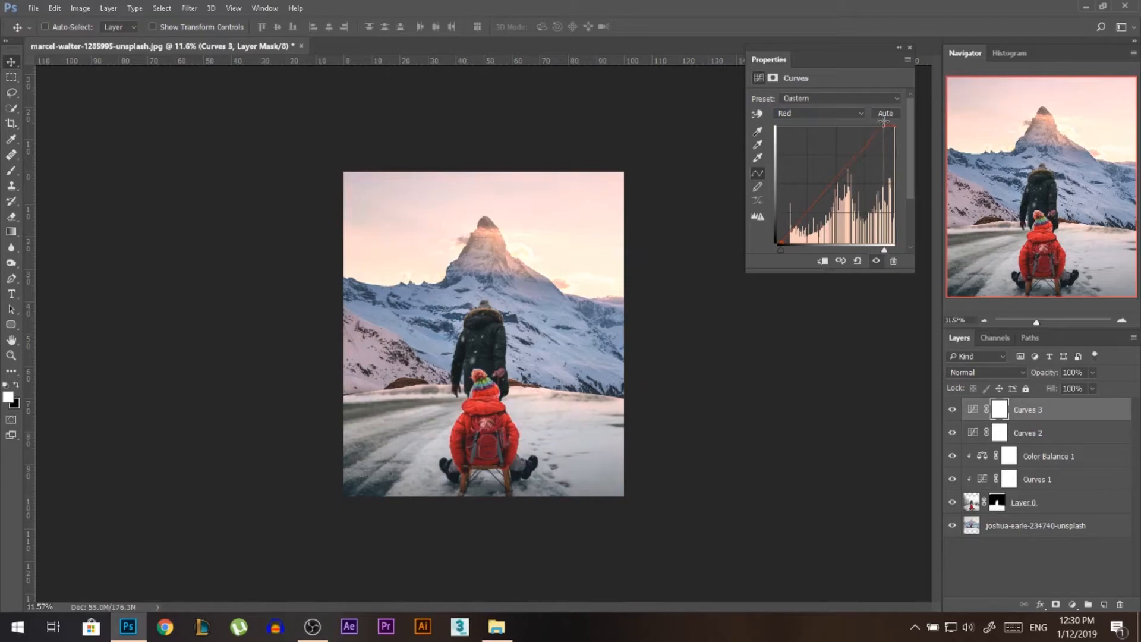
pyautogui.click(819, 113)
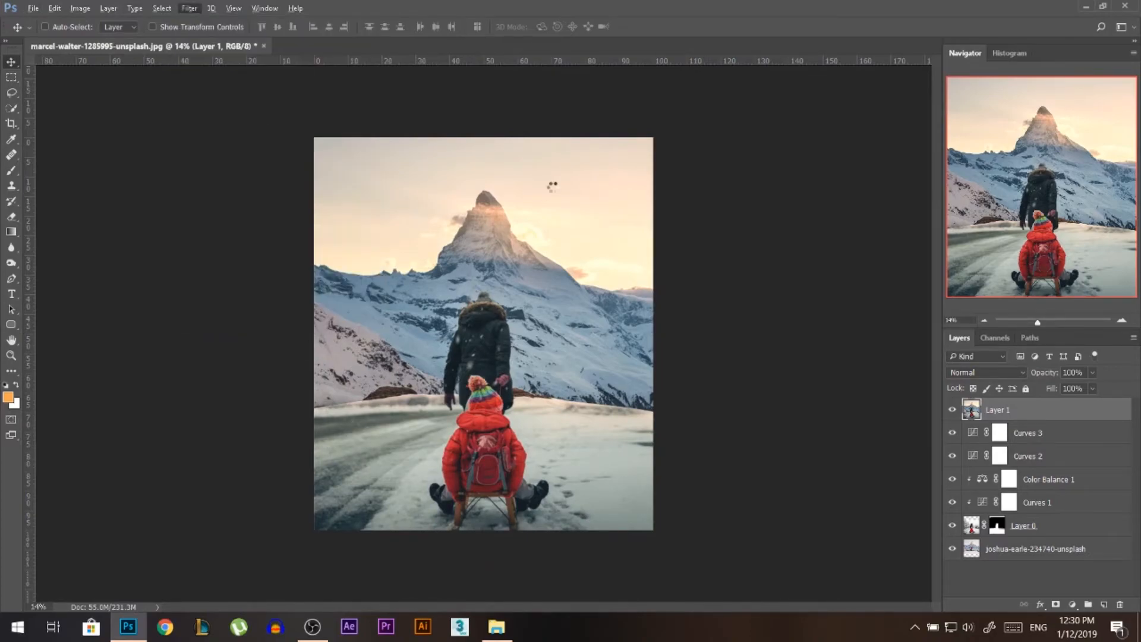
pyautogui.moveTo(570, 289)
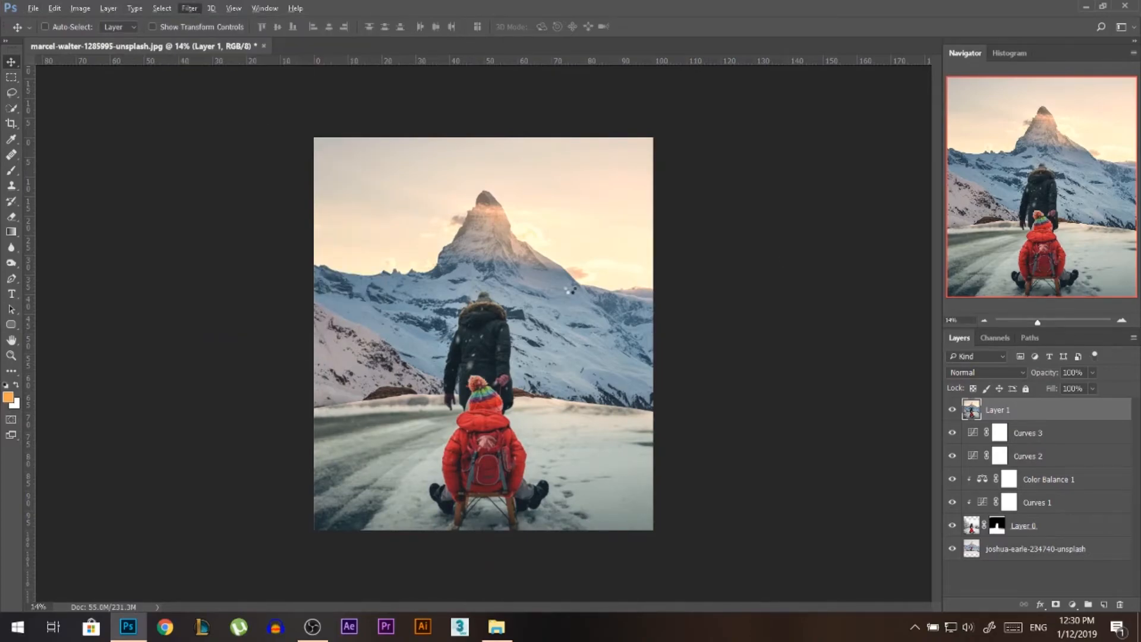
# - Apply a Camera Raw radial filter over the figures raising Exposure, Whites, Clarity, Temperature and Tint
pyautogui.click(188, 8)
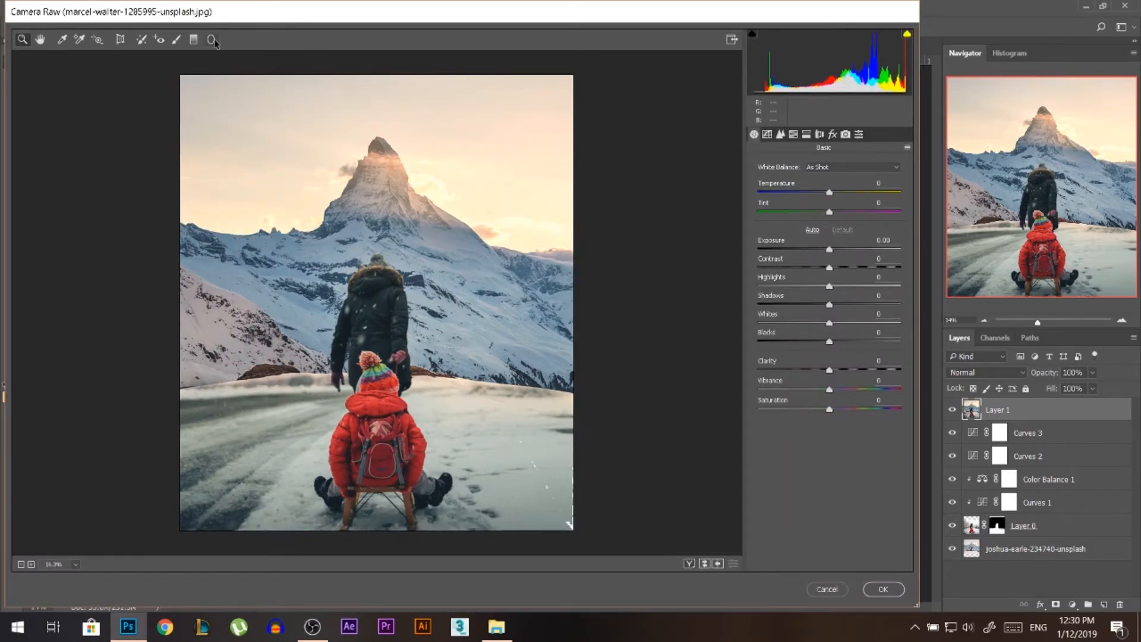
pyautogui.click(213, 39)
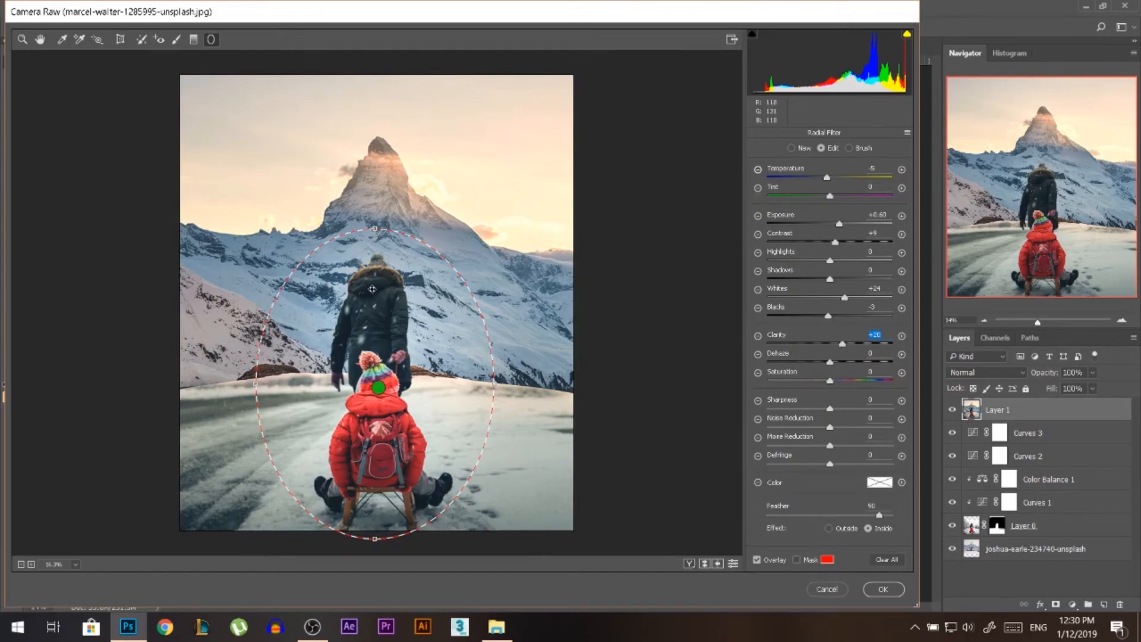
pyautogui.moveTo(443, 360)
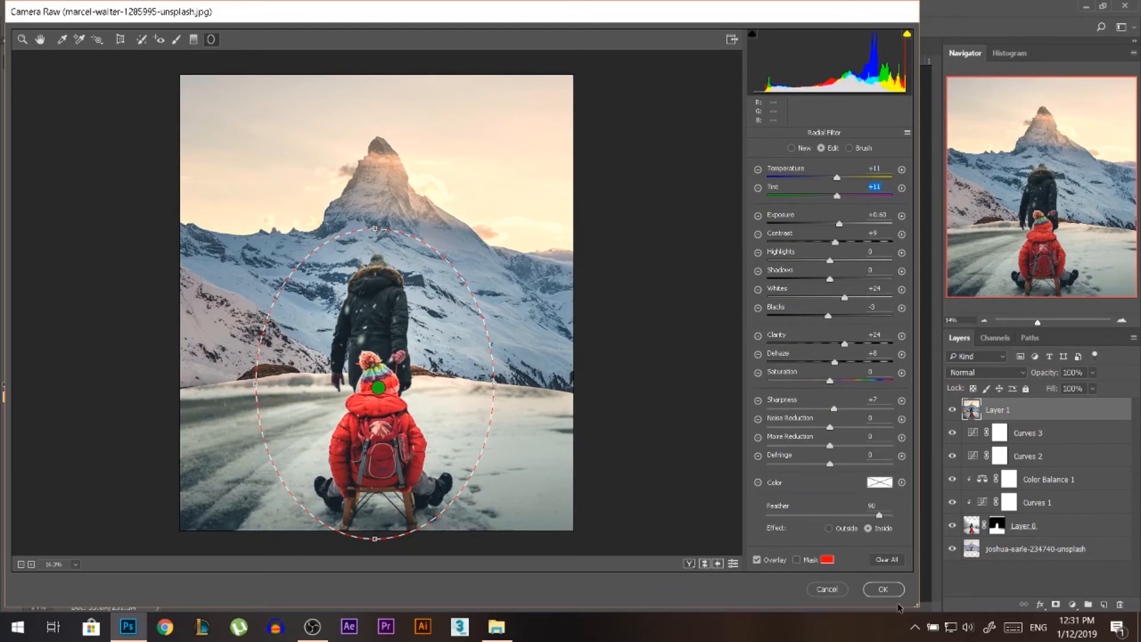
pyautogui.click(882, 589)
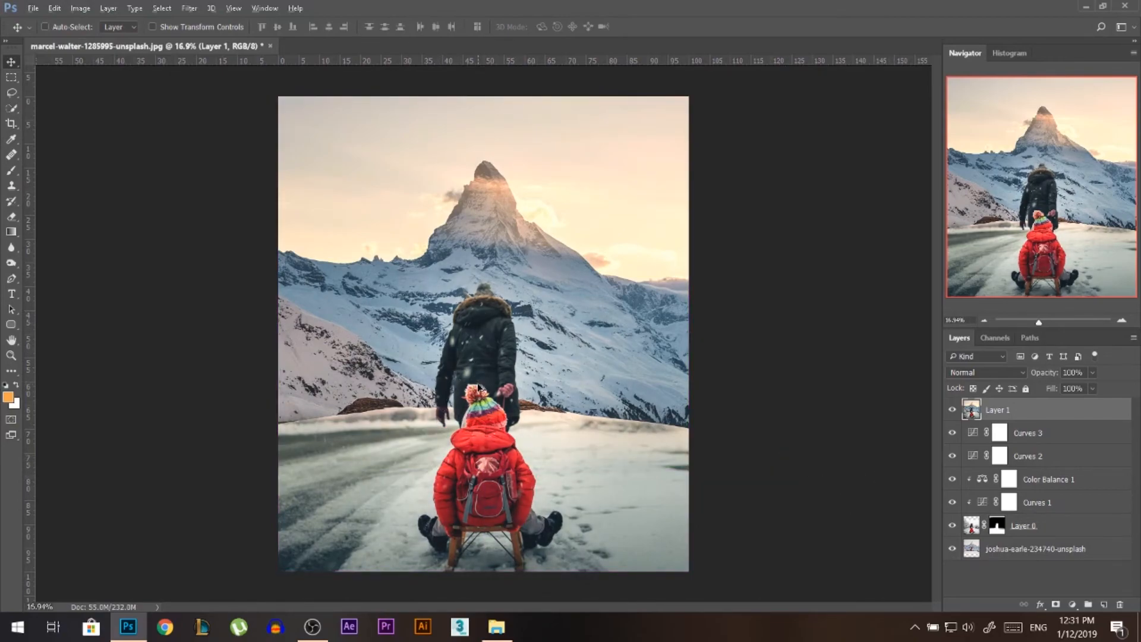
# - Apply a second Camera Raw pass with raised Dehaze and Post Crop Vignetting Amount -18
pyautogui.click(188, 7)
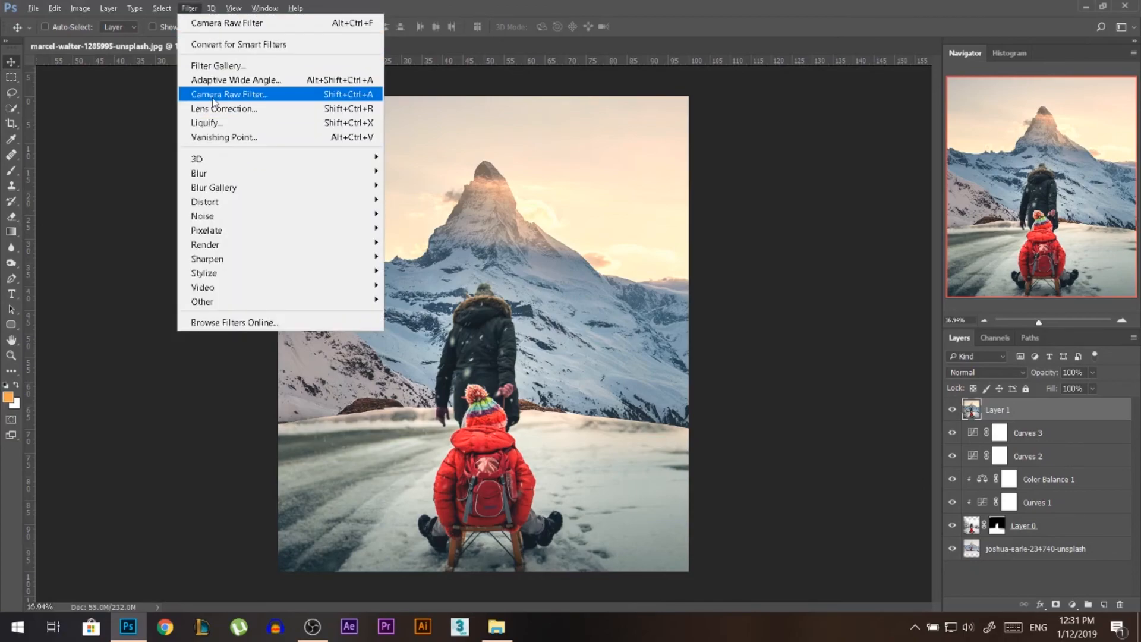
pyautogui.click(230, 94)
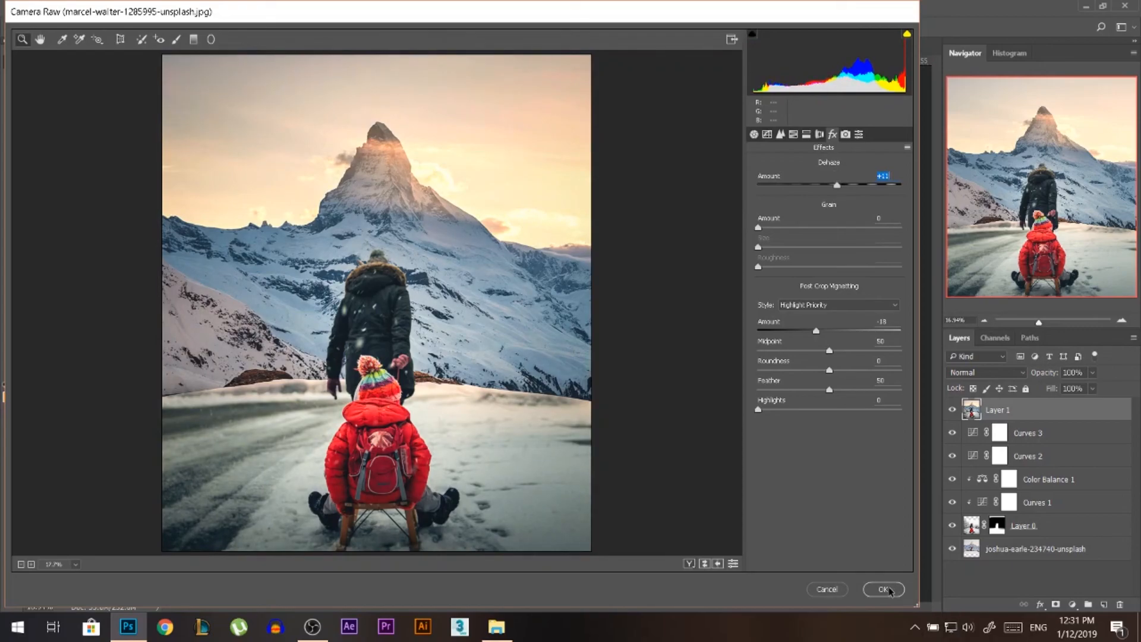
pyautogui.click(884, 589)
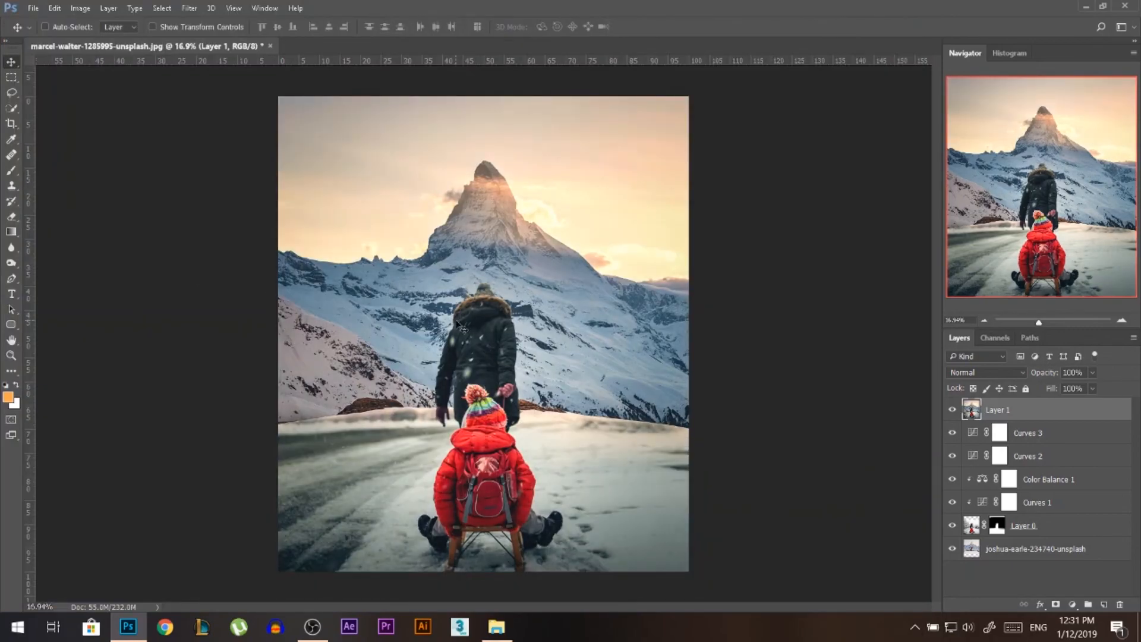